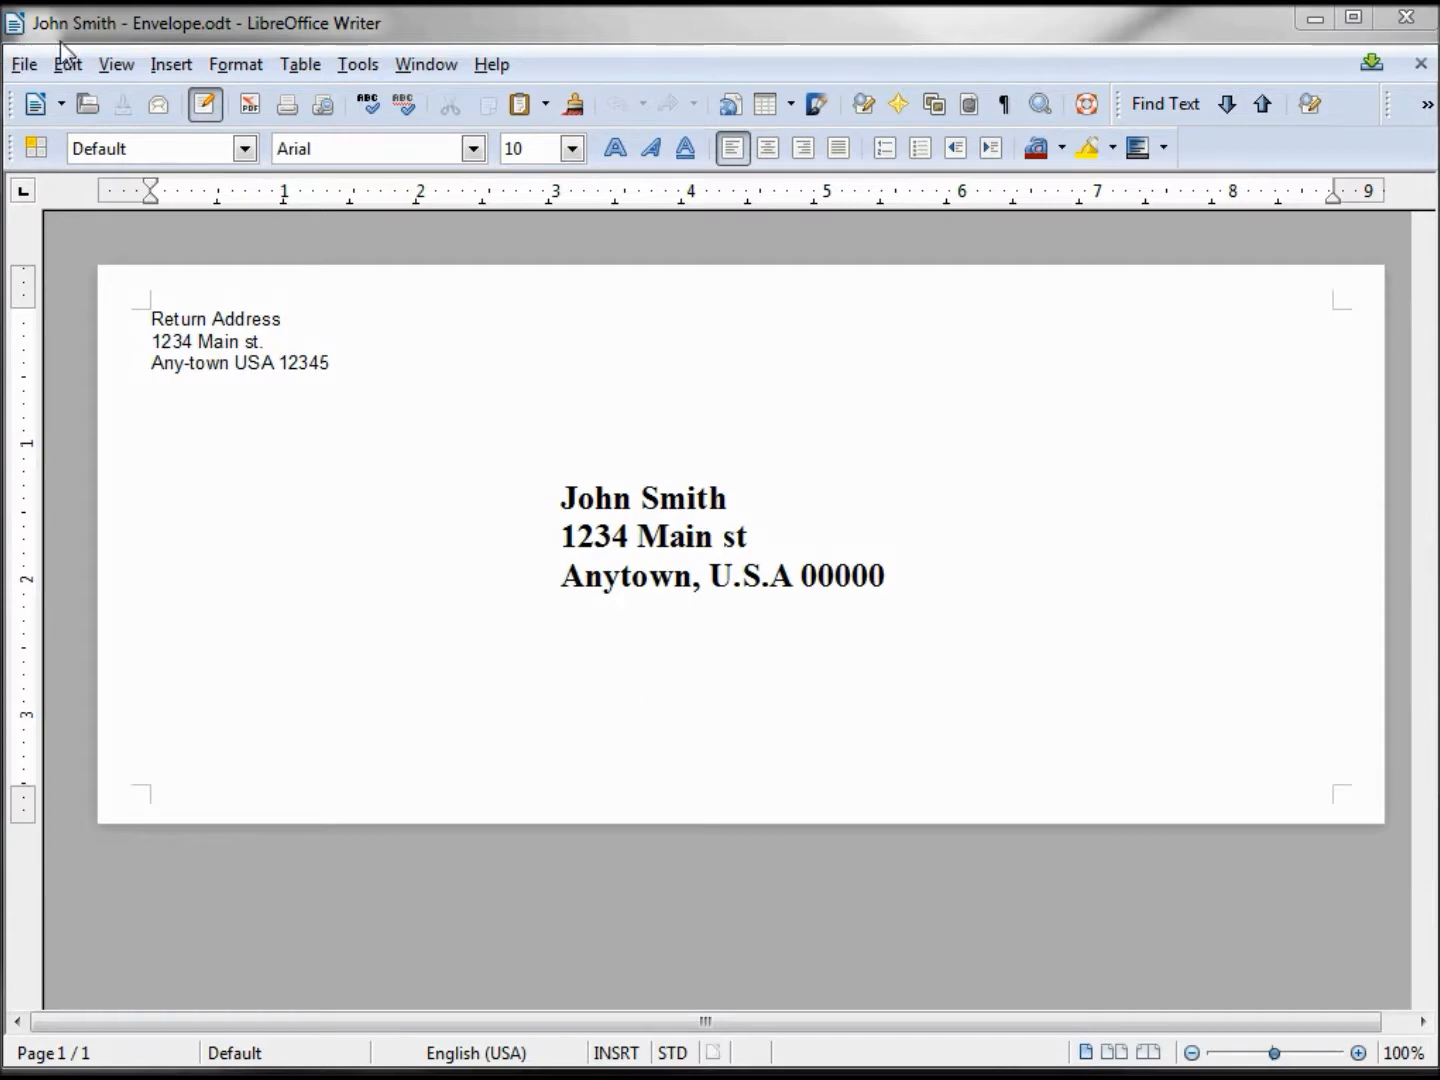
pyautogui.moveTo(88, 104)
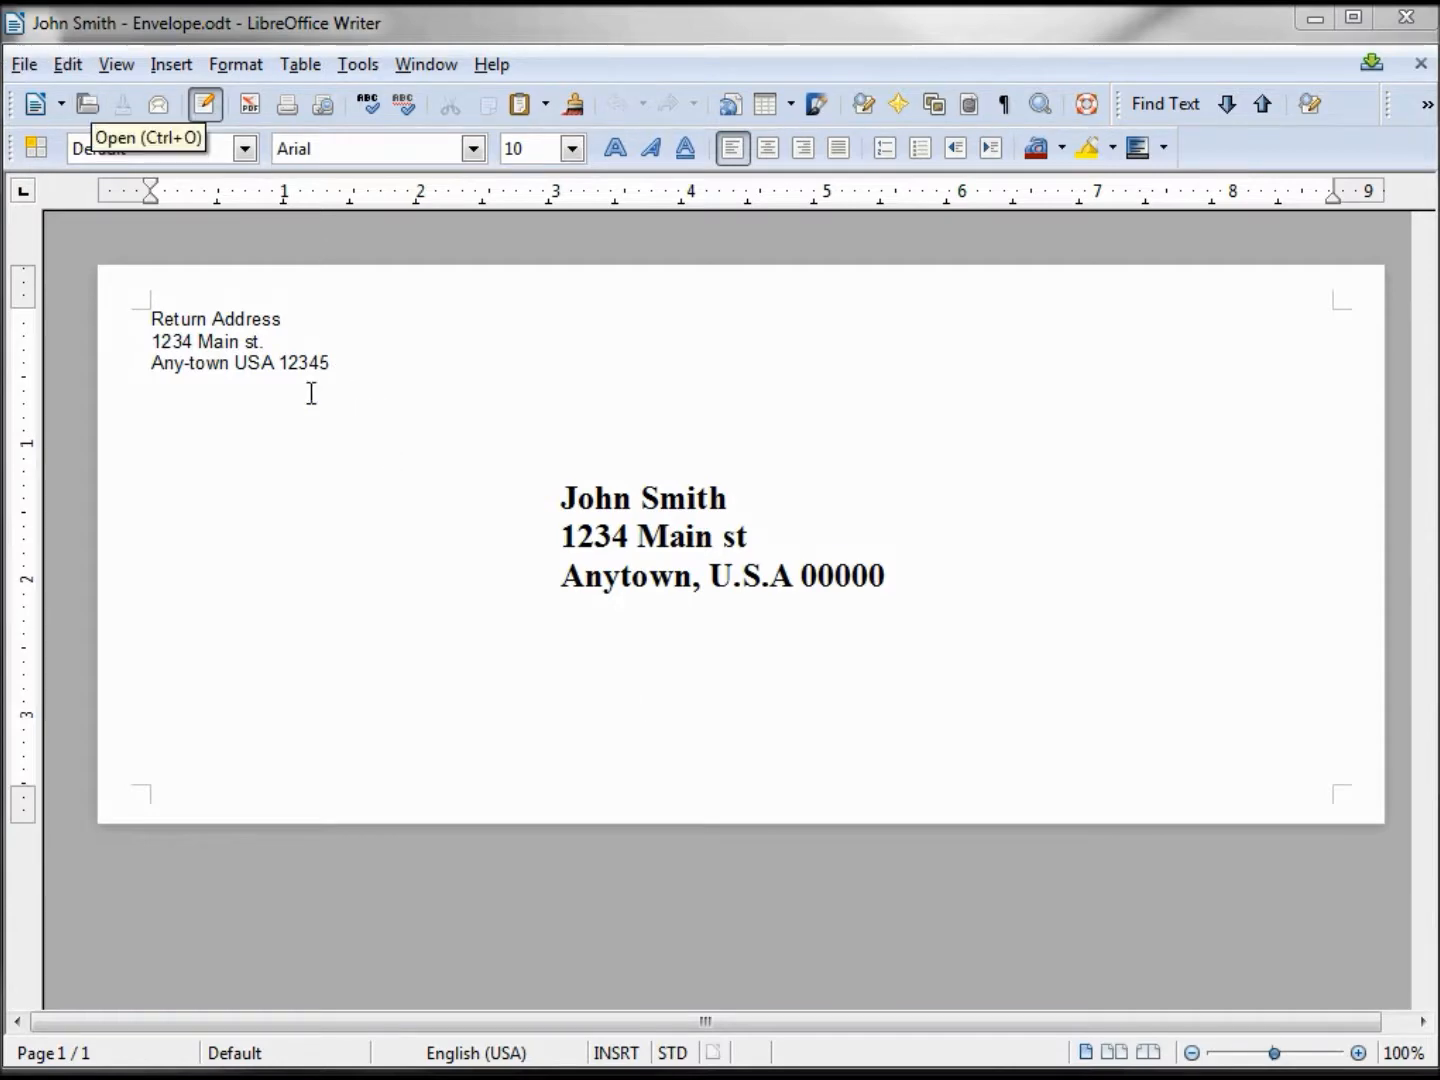
pyautogui.moveTo(490, 578)
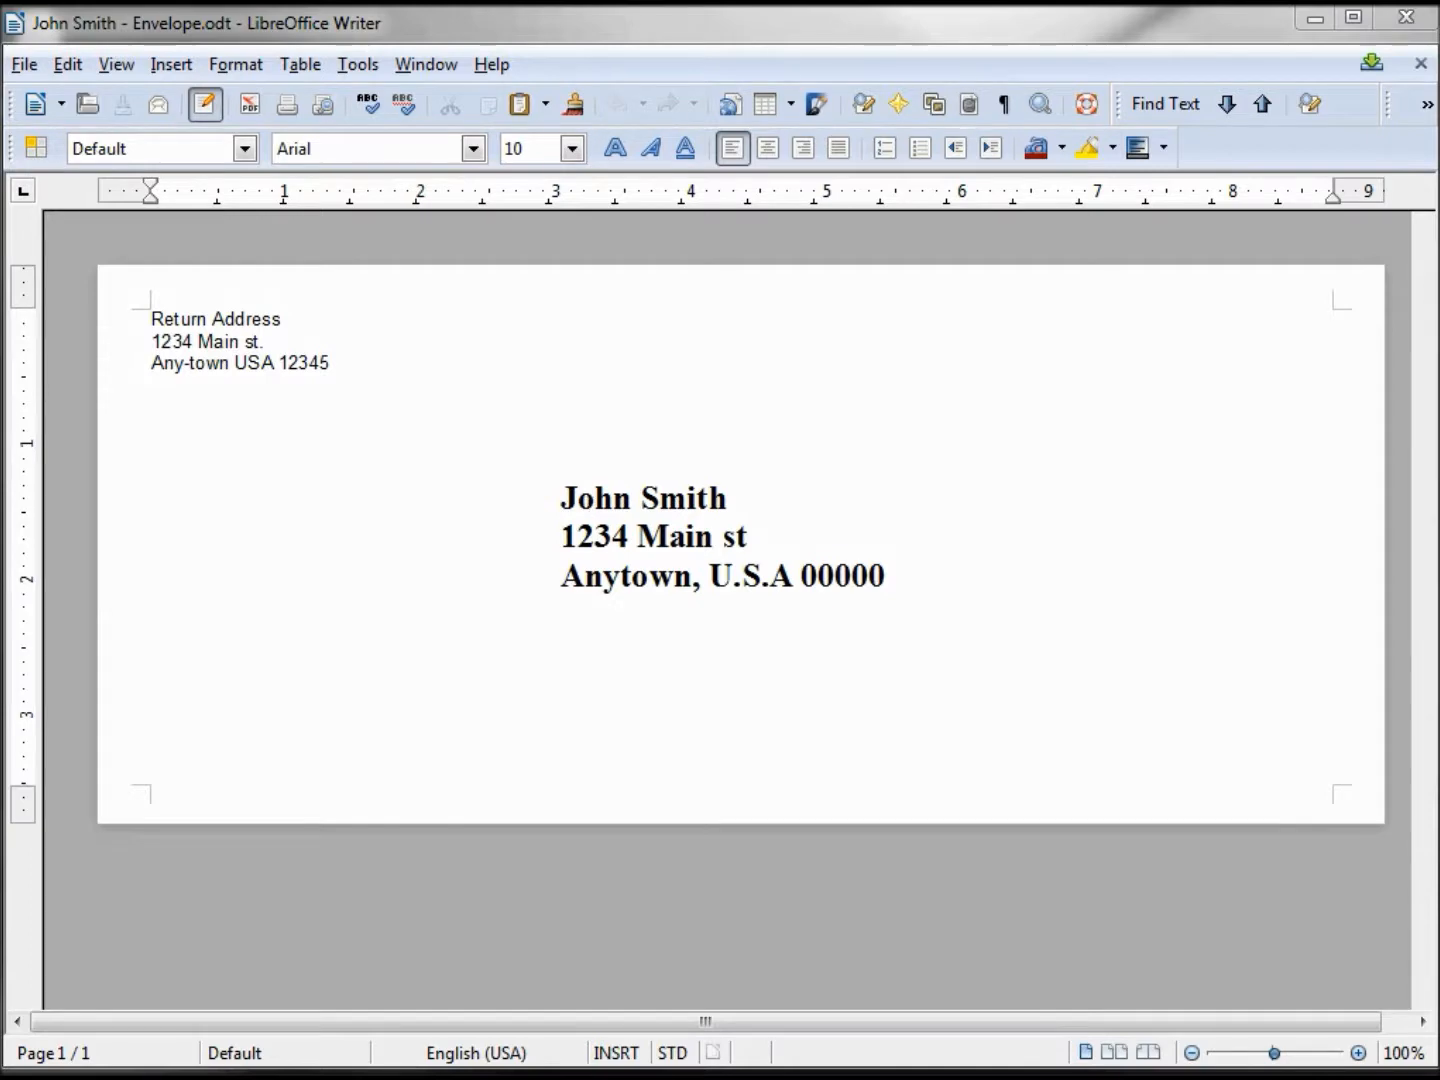
# - Replace the recipient's name and street lines with the placeholders Name and Address
pyautogui.click(24, 64)
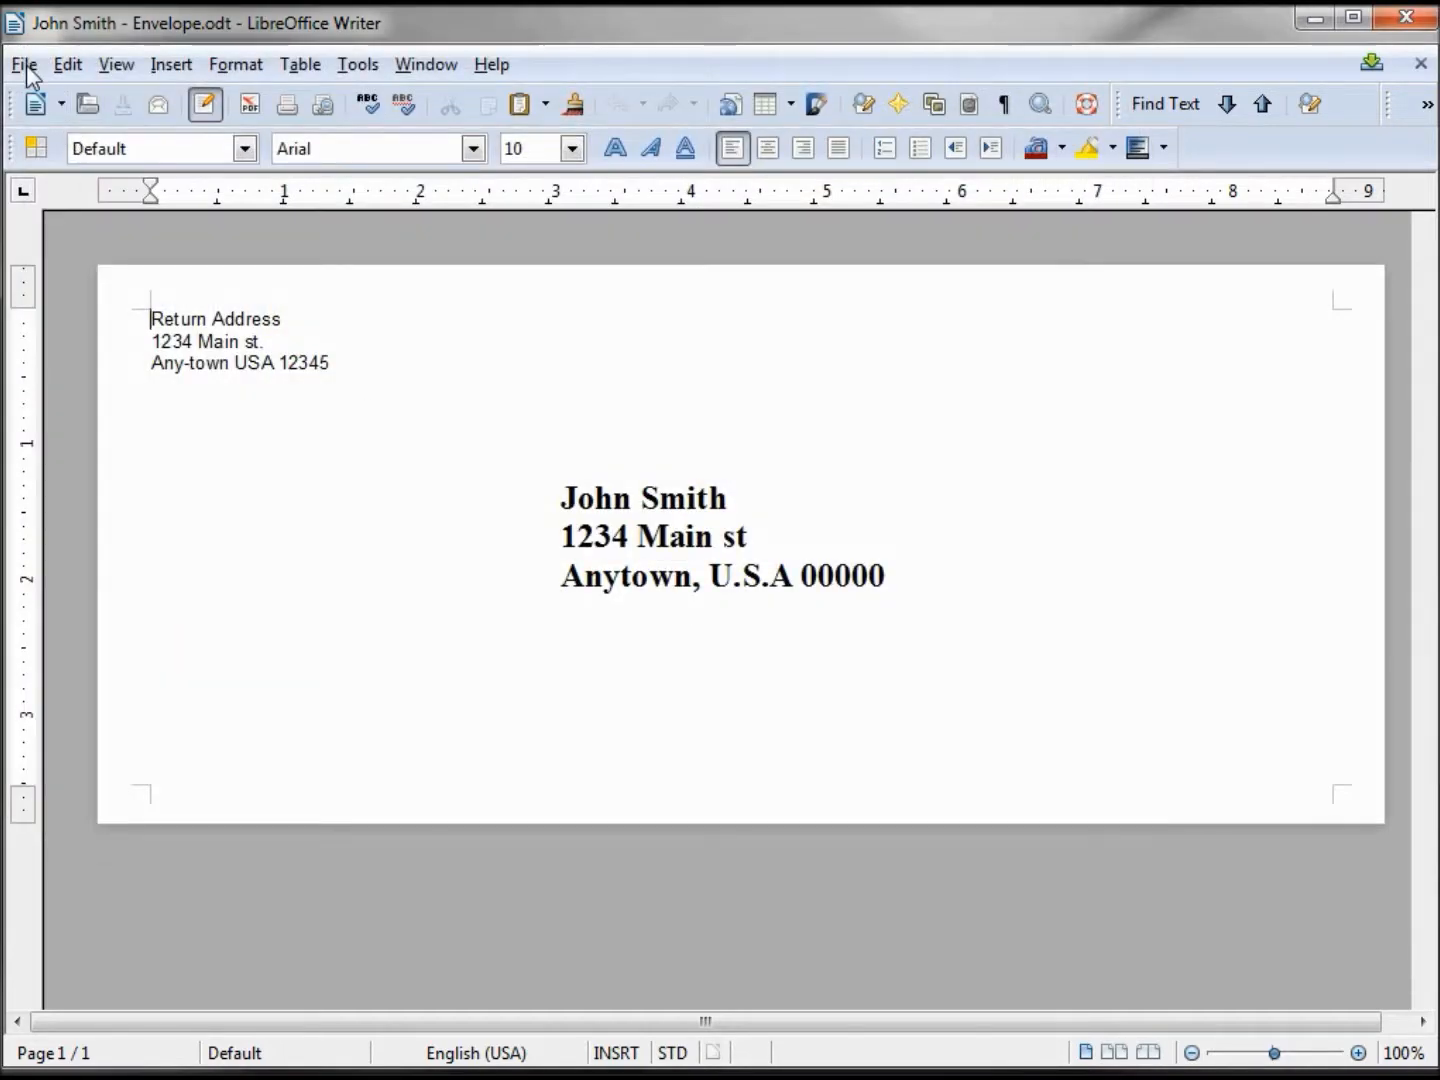
pyautogui.moveTo(484, 464)
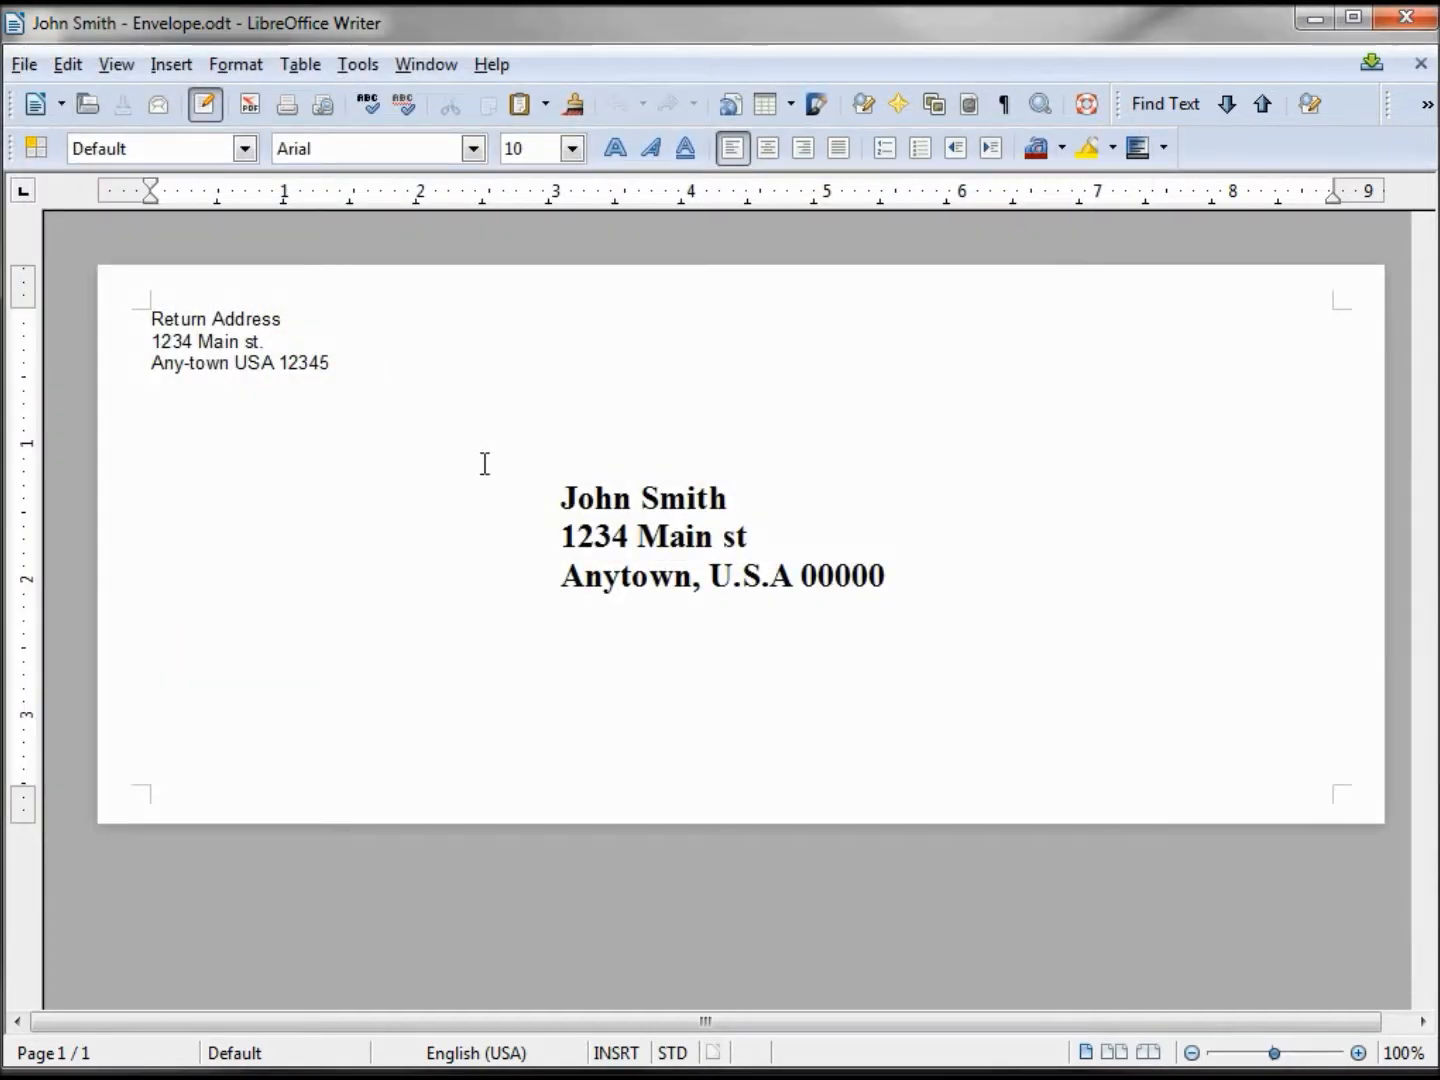
pyautogui.doubleClick(578, 498)
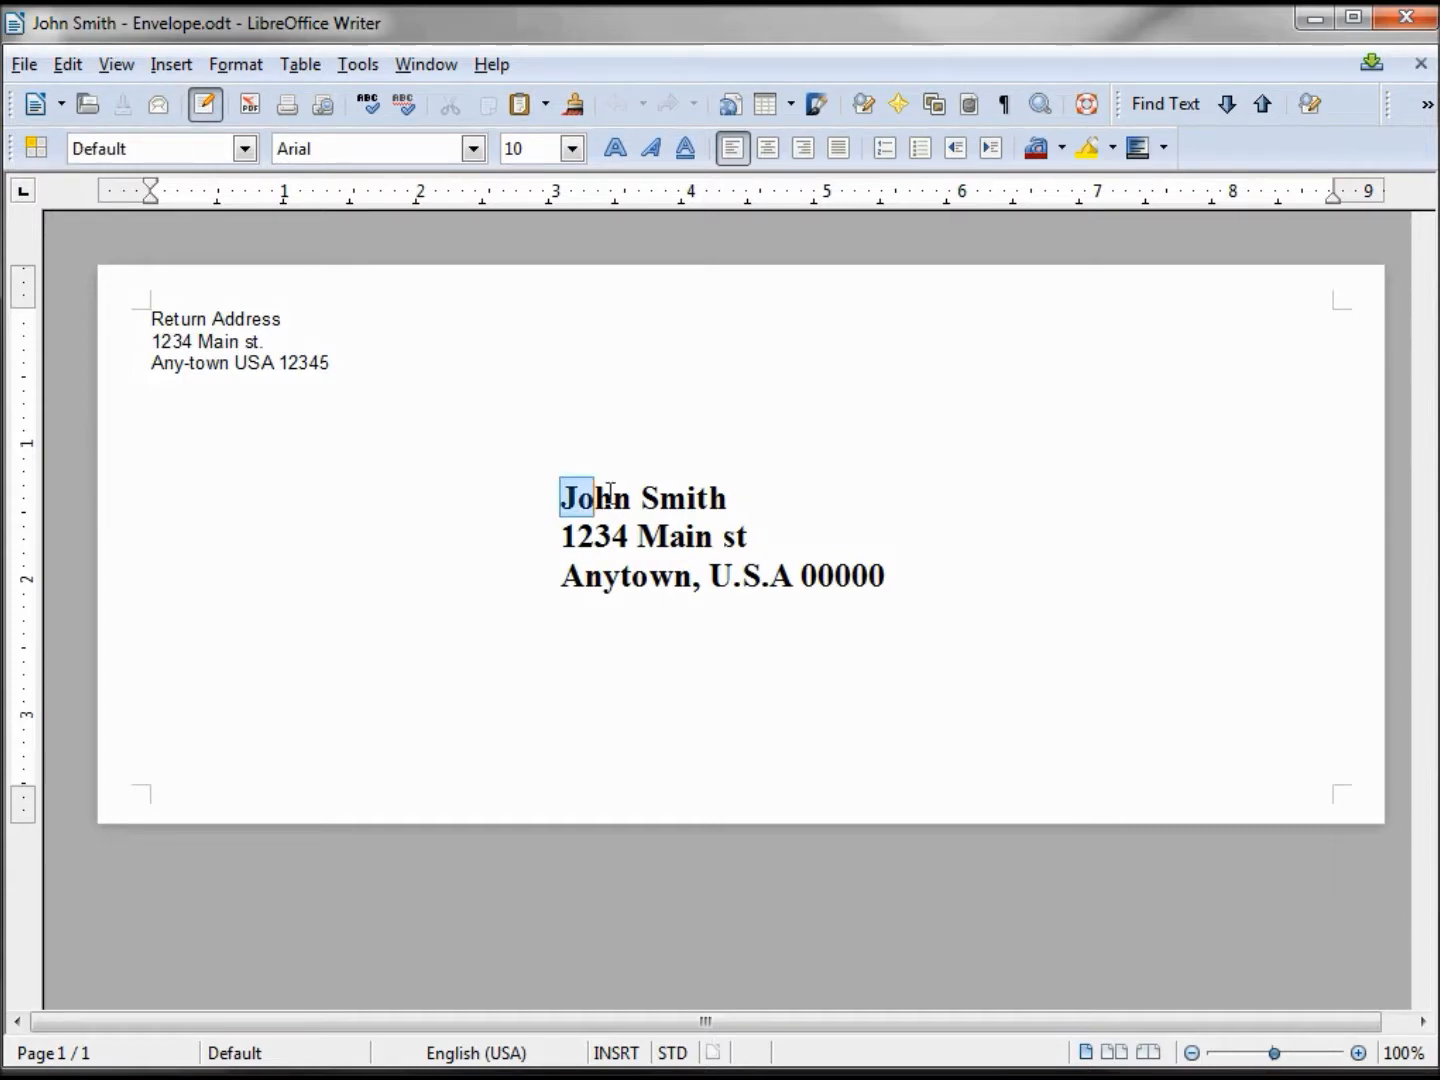
pyautogui.write('Name')
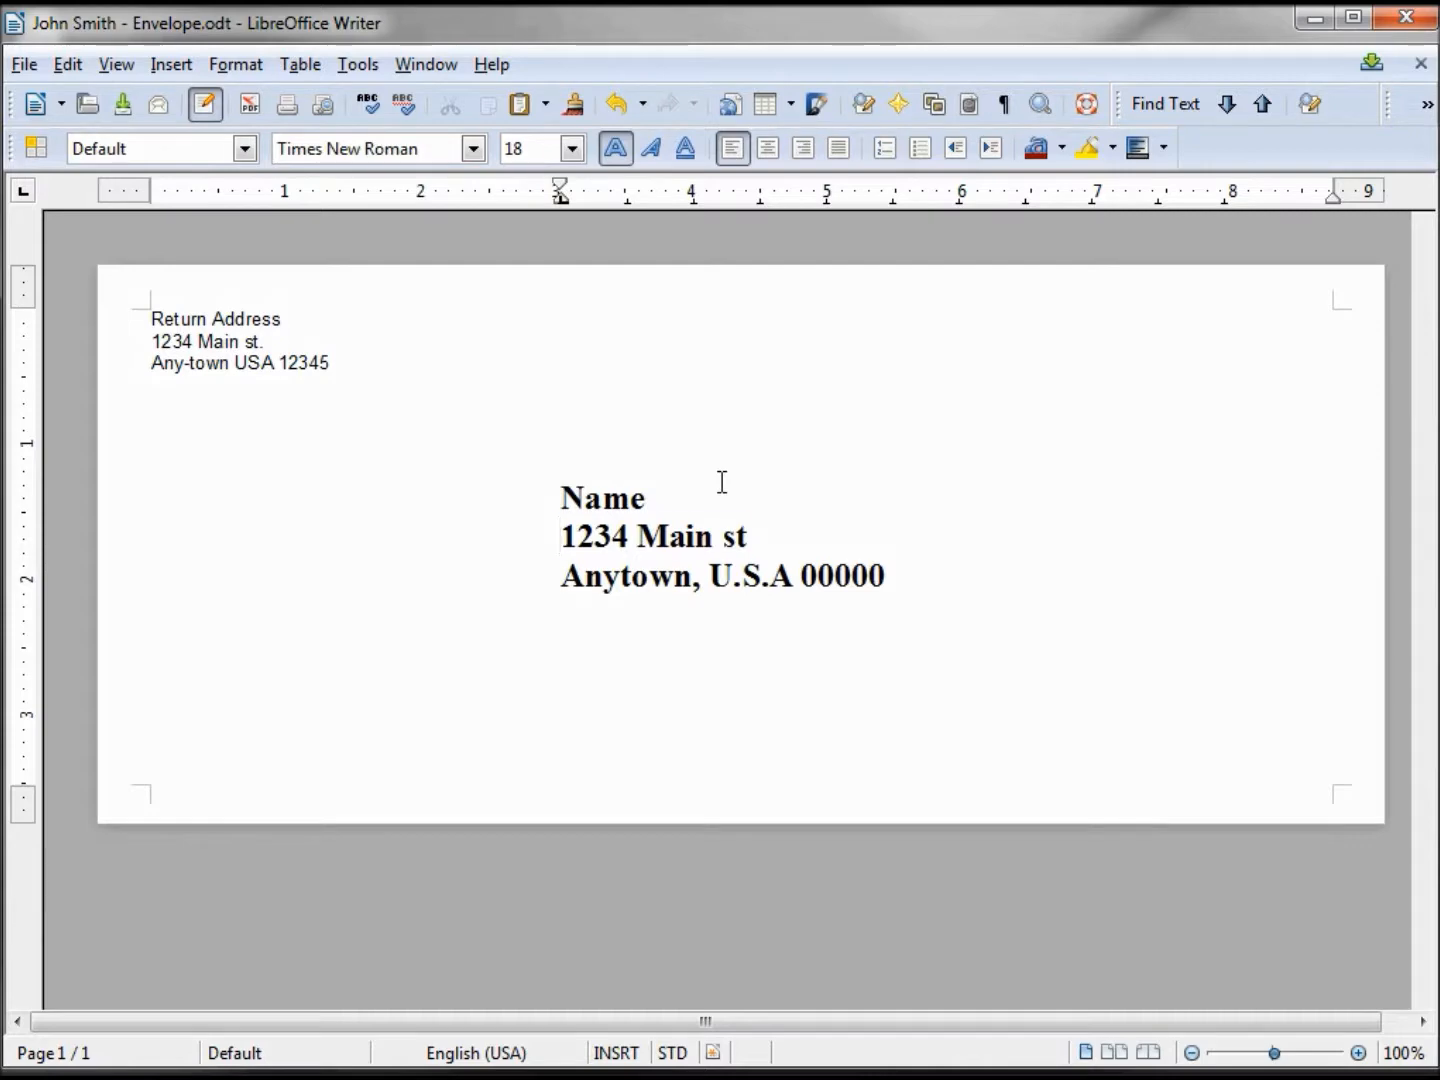
pyautogui.write('Address')
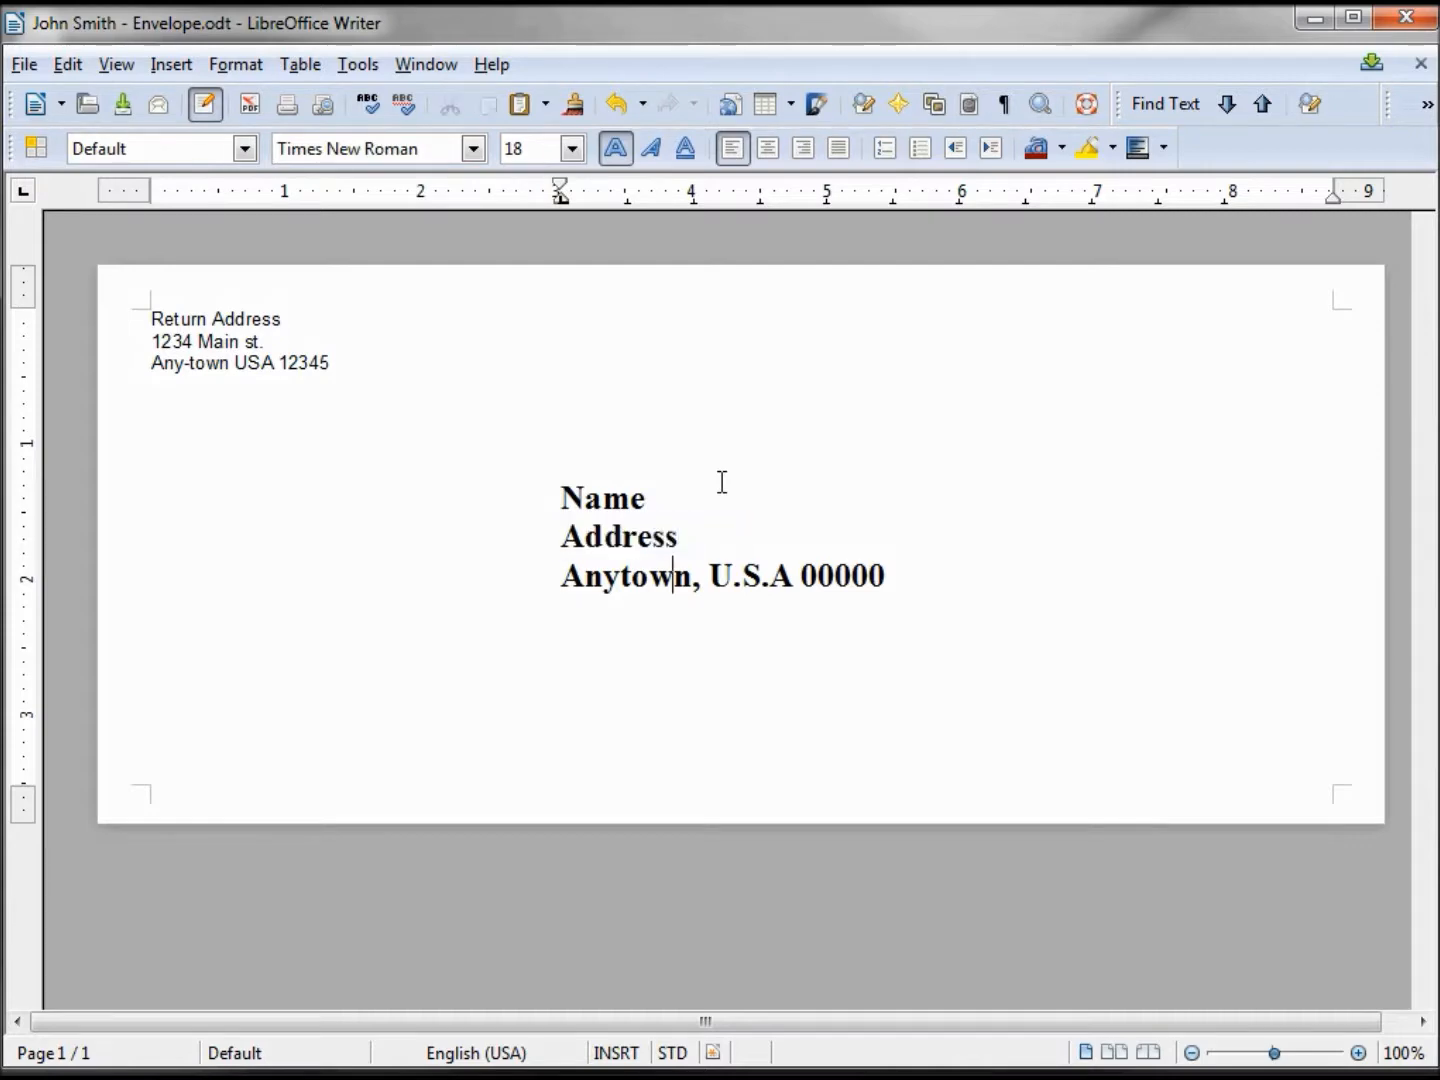
# - Replace the last recipient line so it reads Town, State Zip
pyautogui.doubleClick(588, 576)
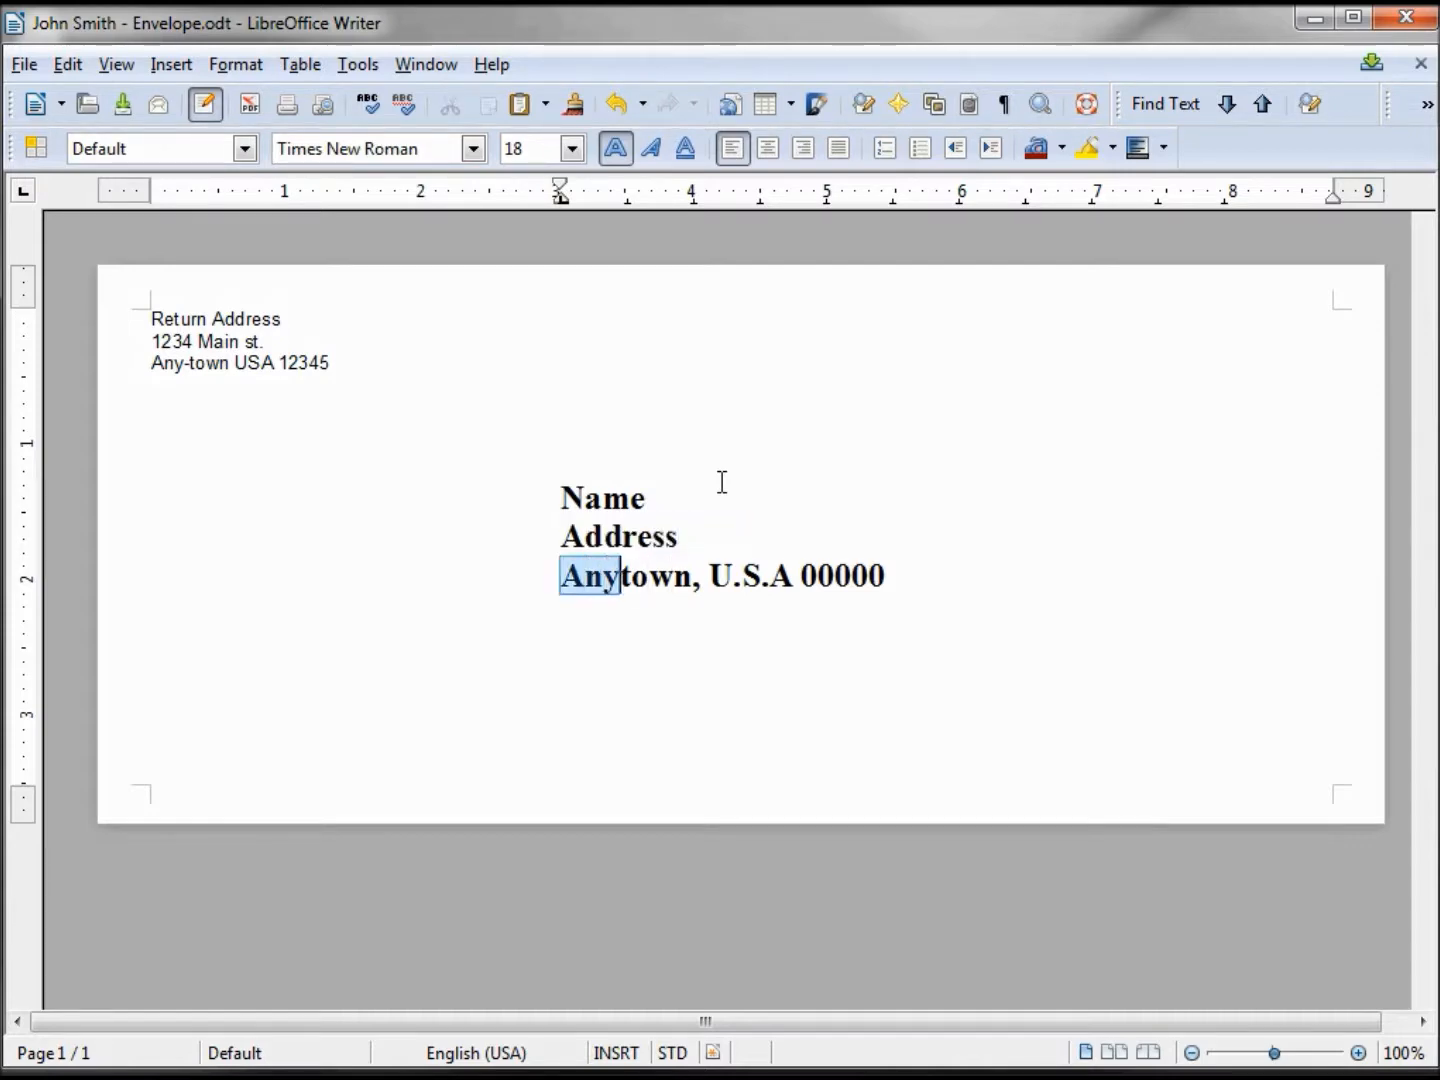
pyautogui.write('Town,')
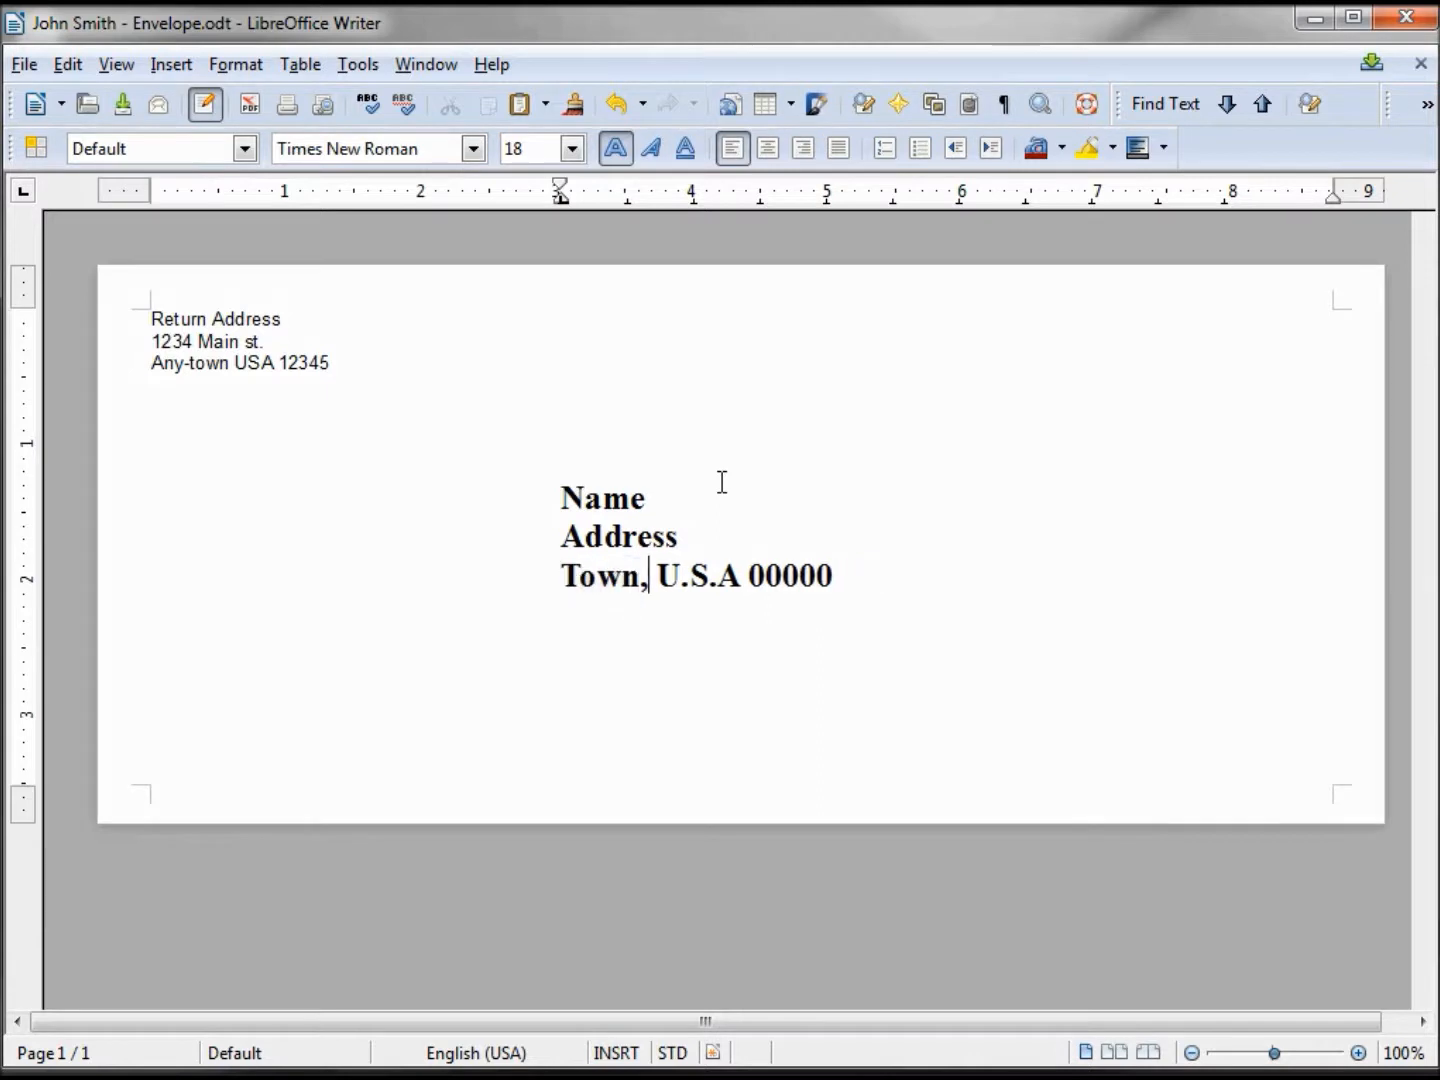
pyautogui.doubleClick(696, 576)
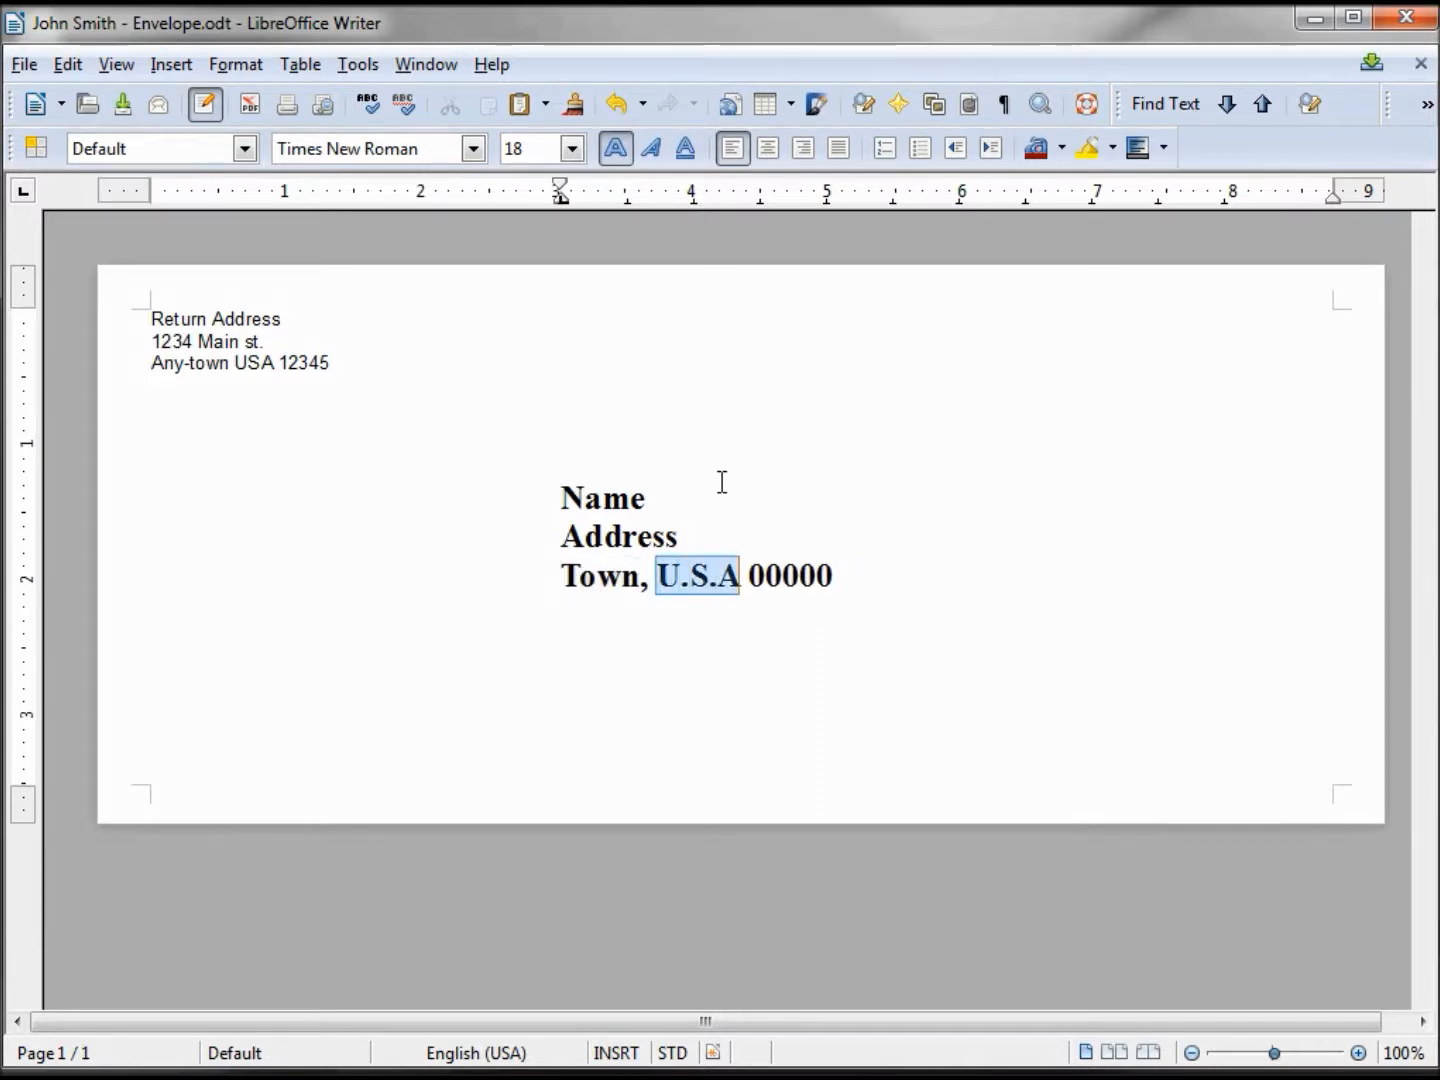
pyautogui.write('State')
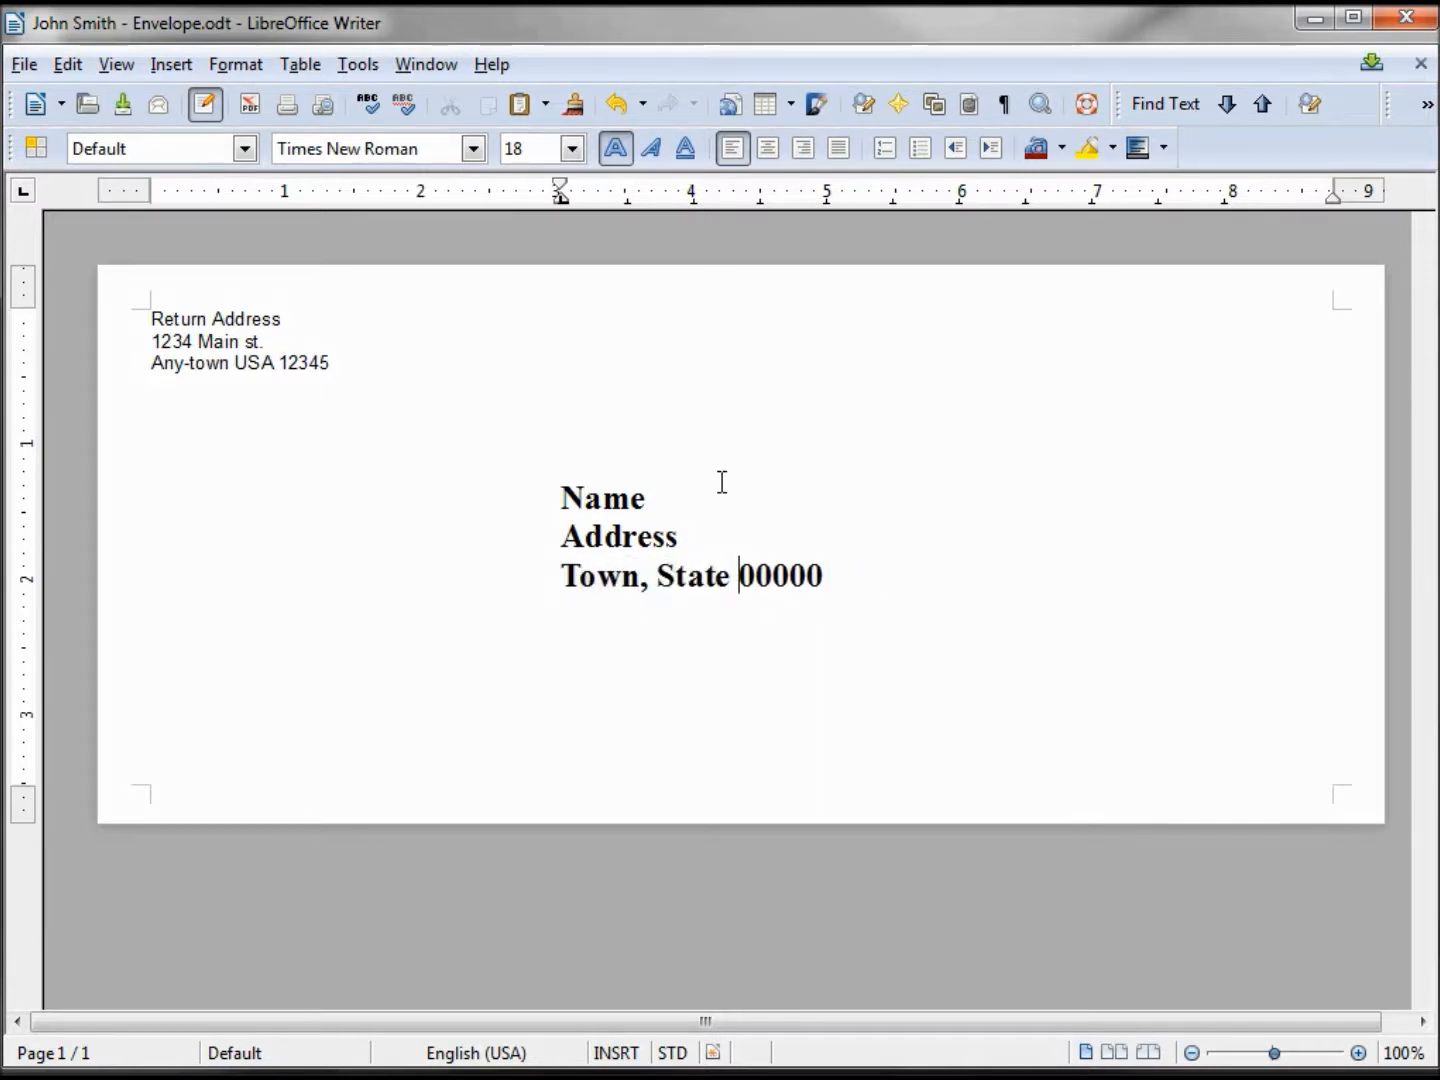
pyautogui.write('Zip')
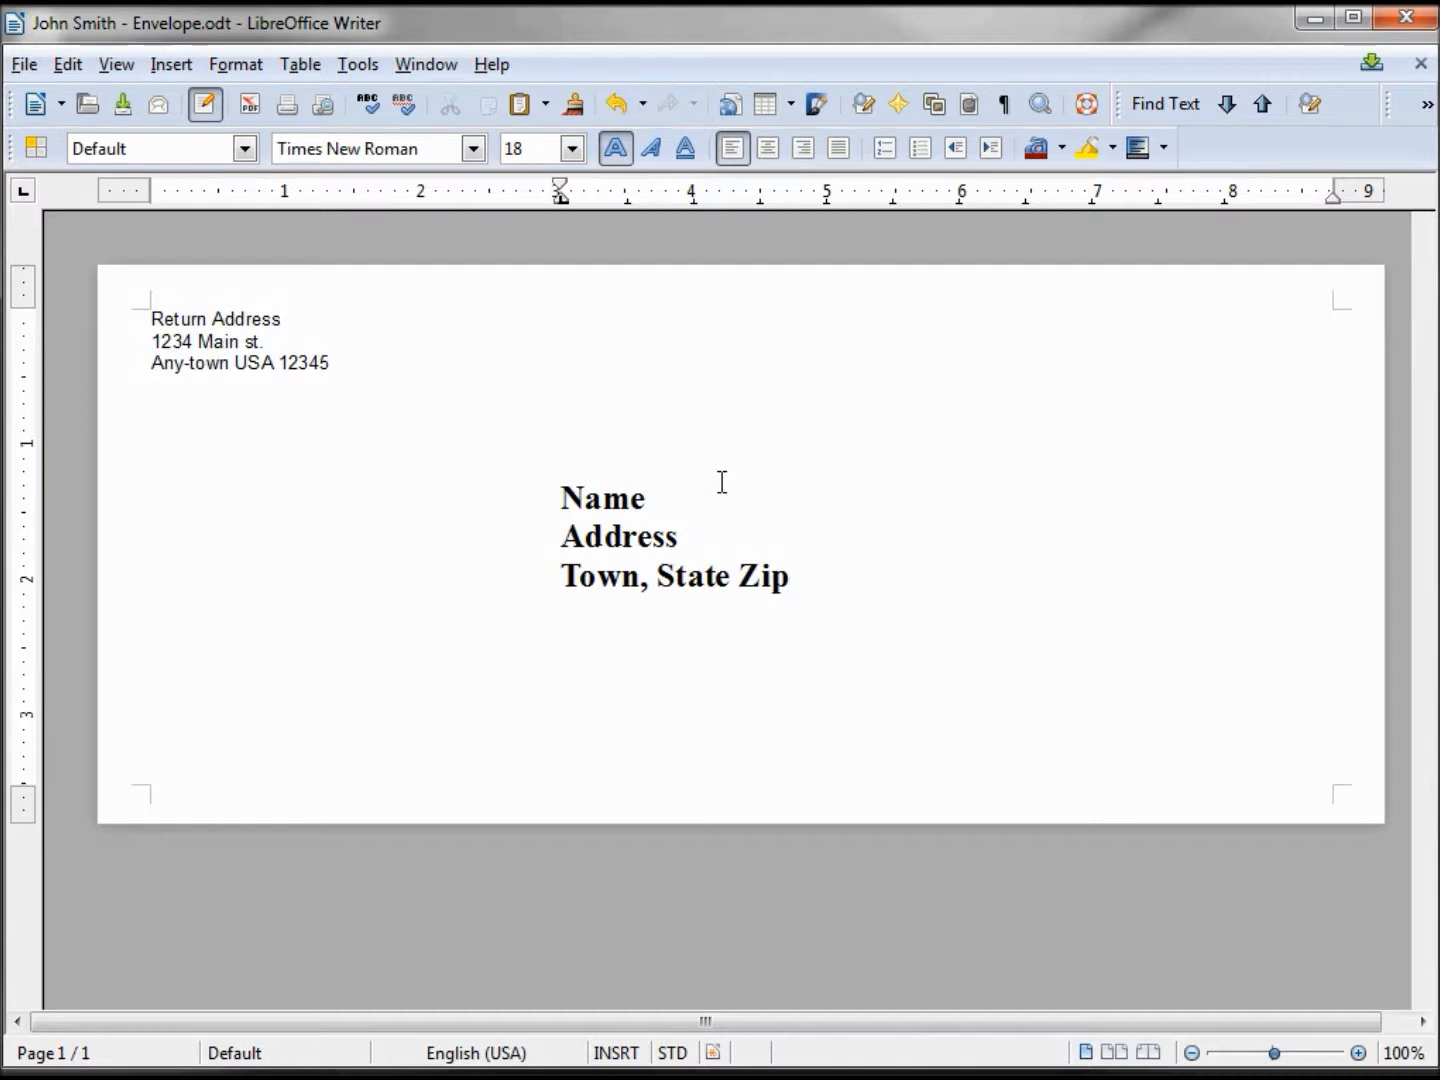
pyautogui.click(790, 576)
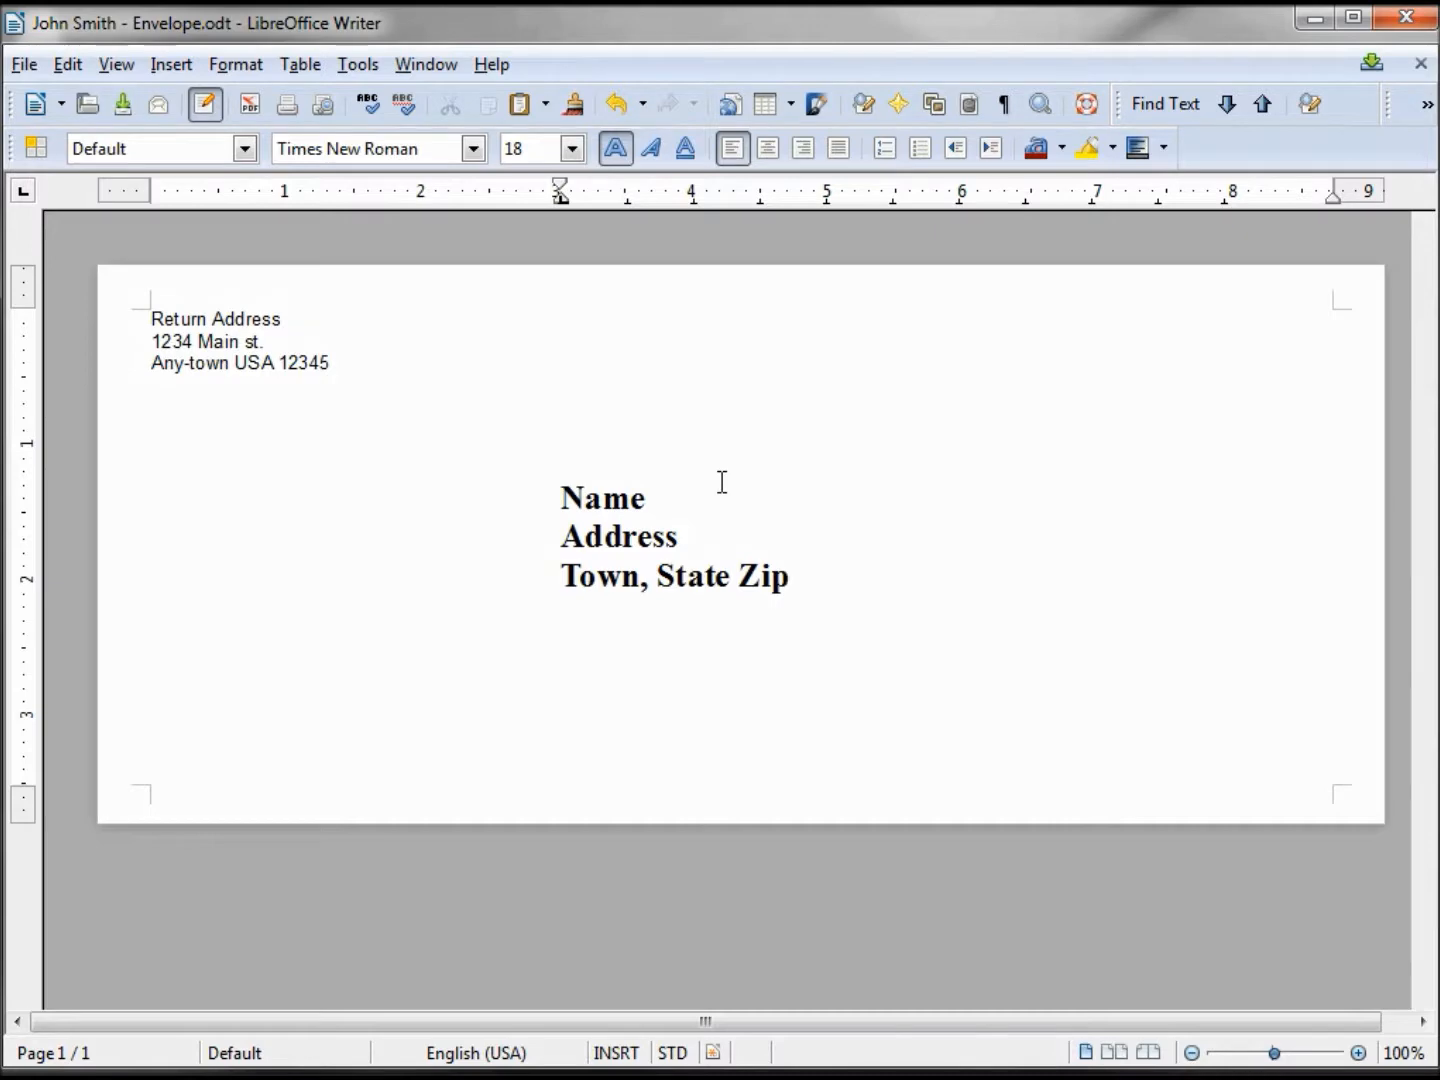
pyautogui.click(24, 64)
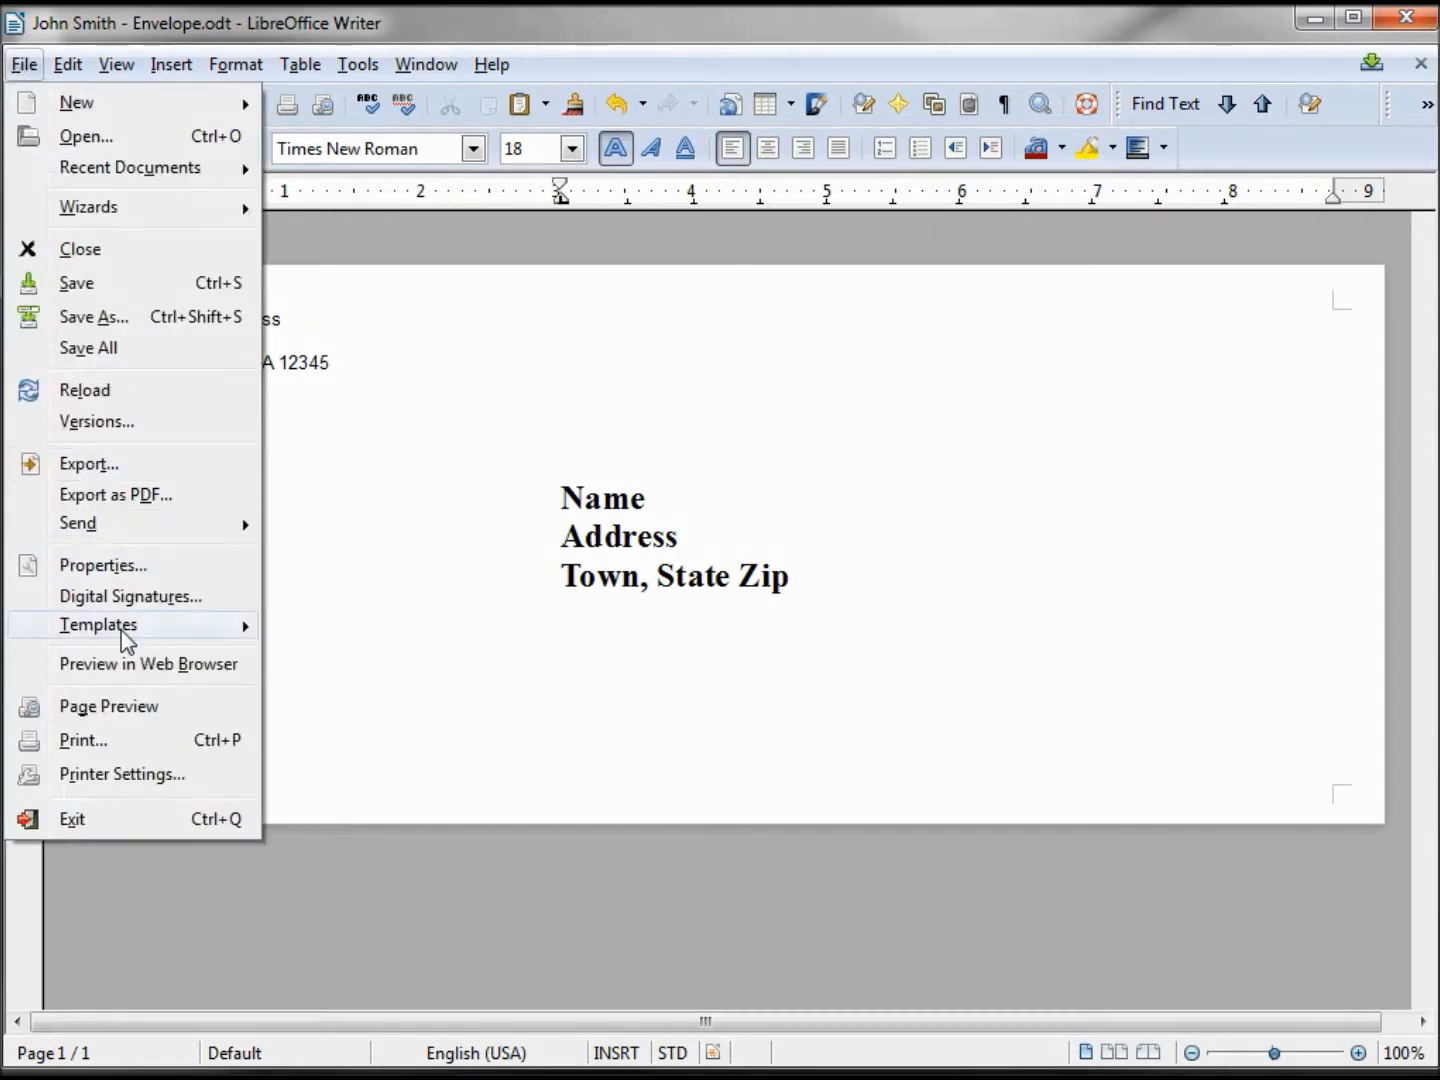
# - Save the envelope as a template named No10Envelope under My Templates
pyautogui.click(98, 624)
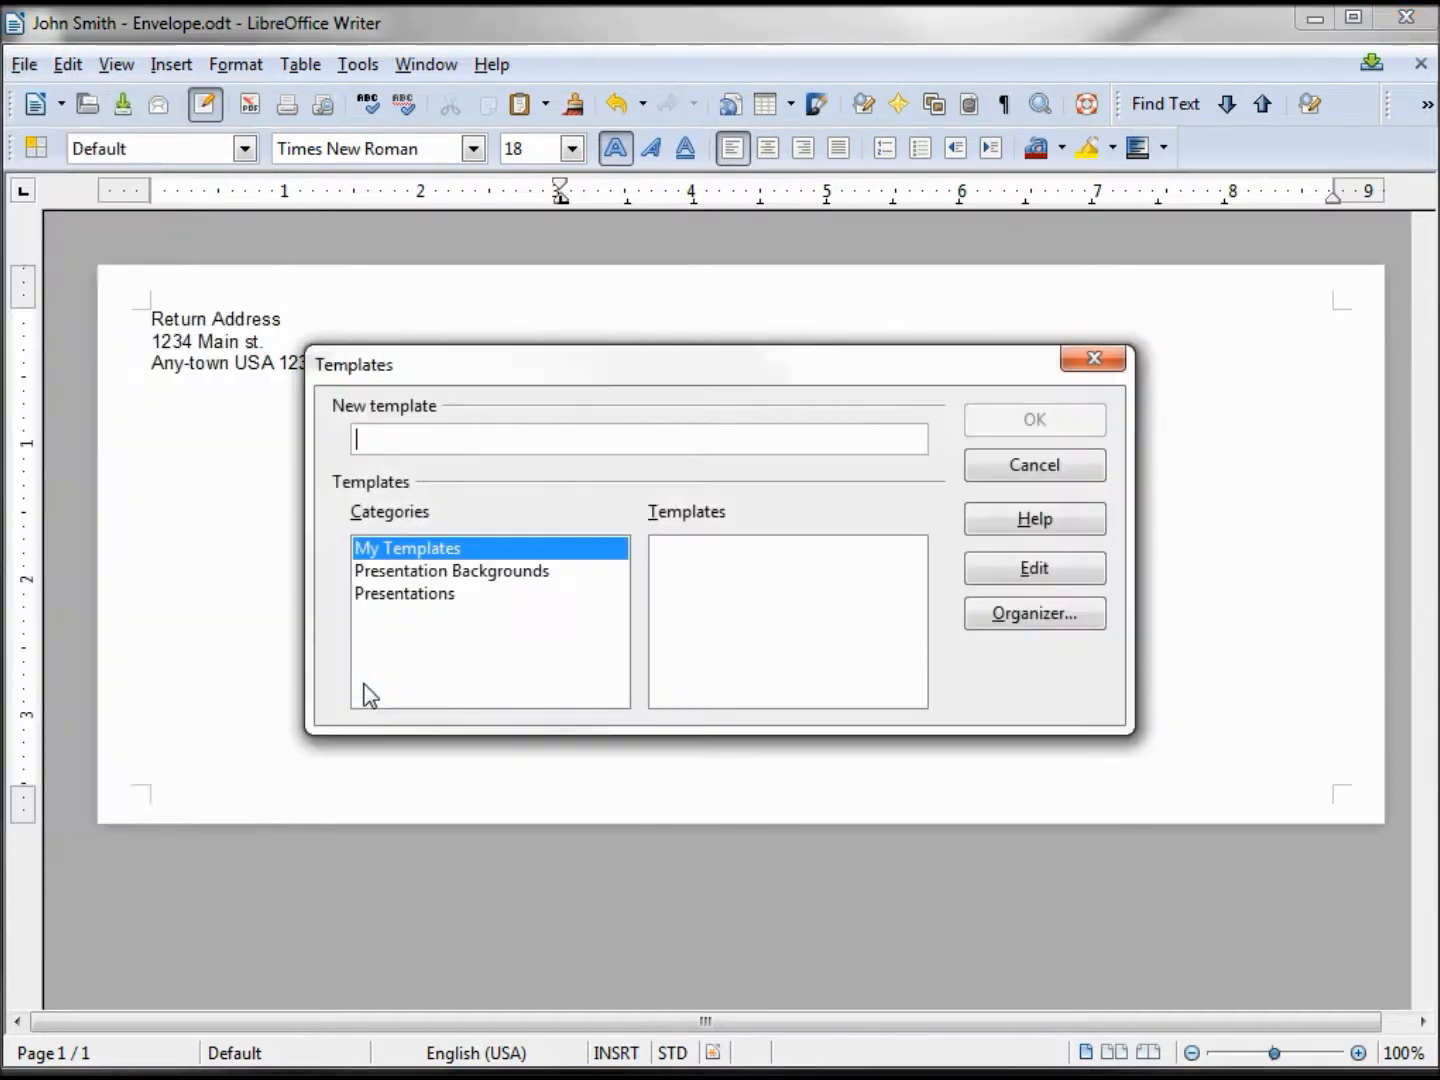
pyautogui.moveTo(404, 556)
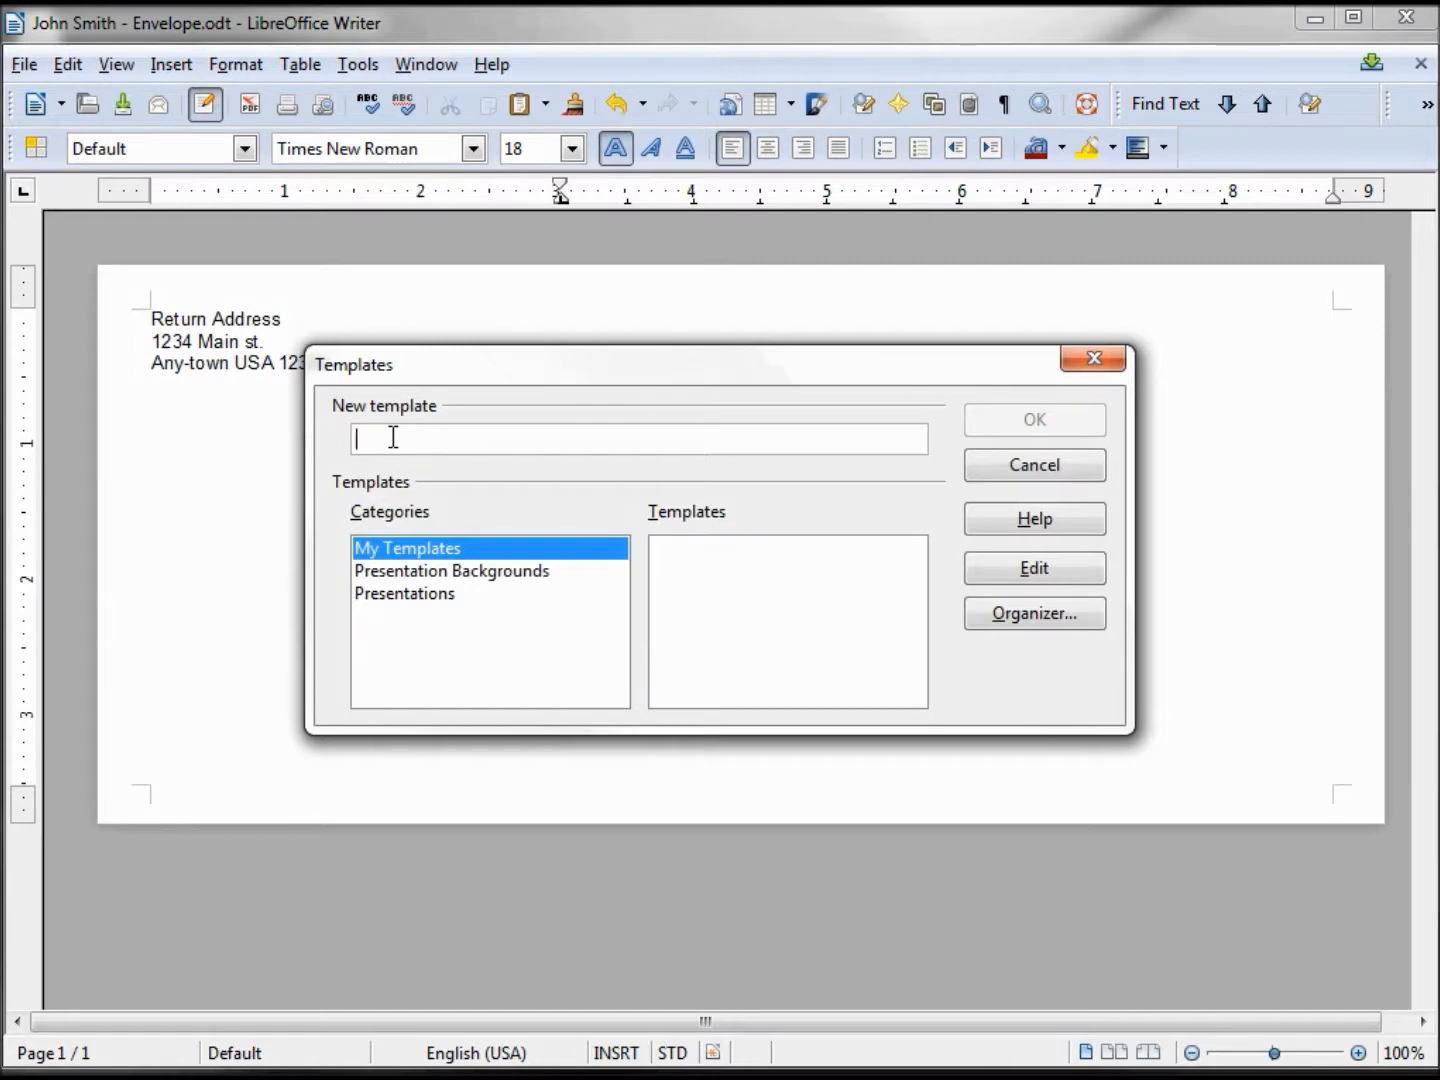
pyautogui.write('No10Envelope')
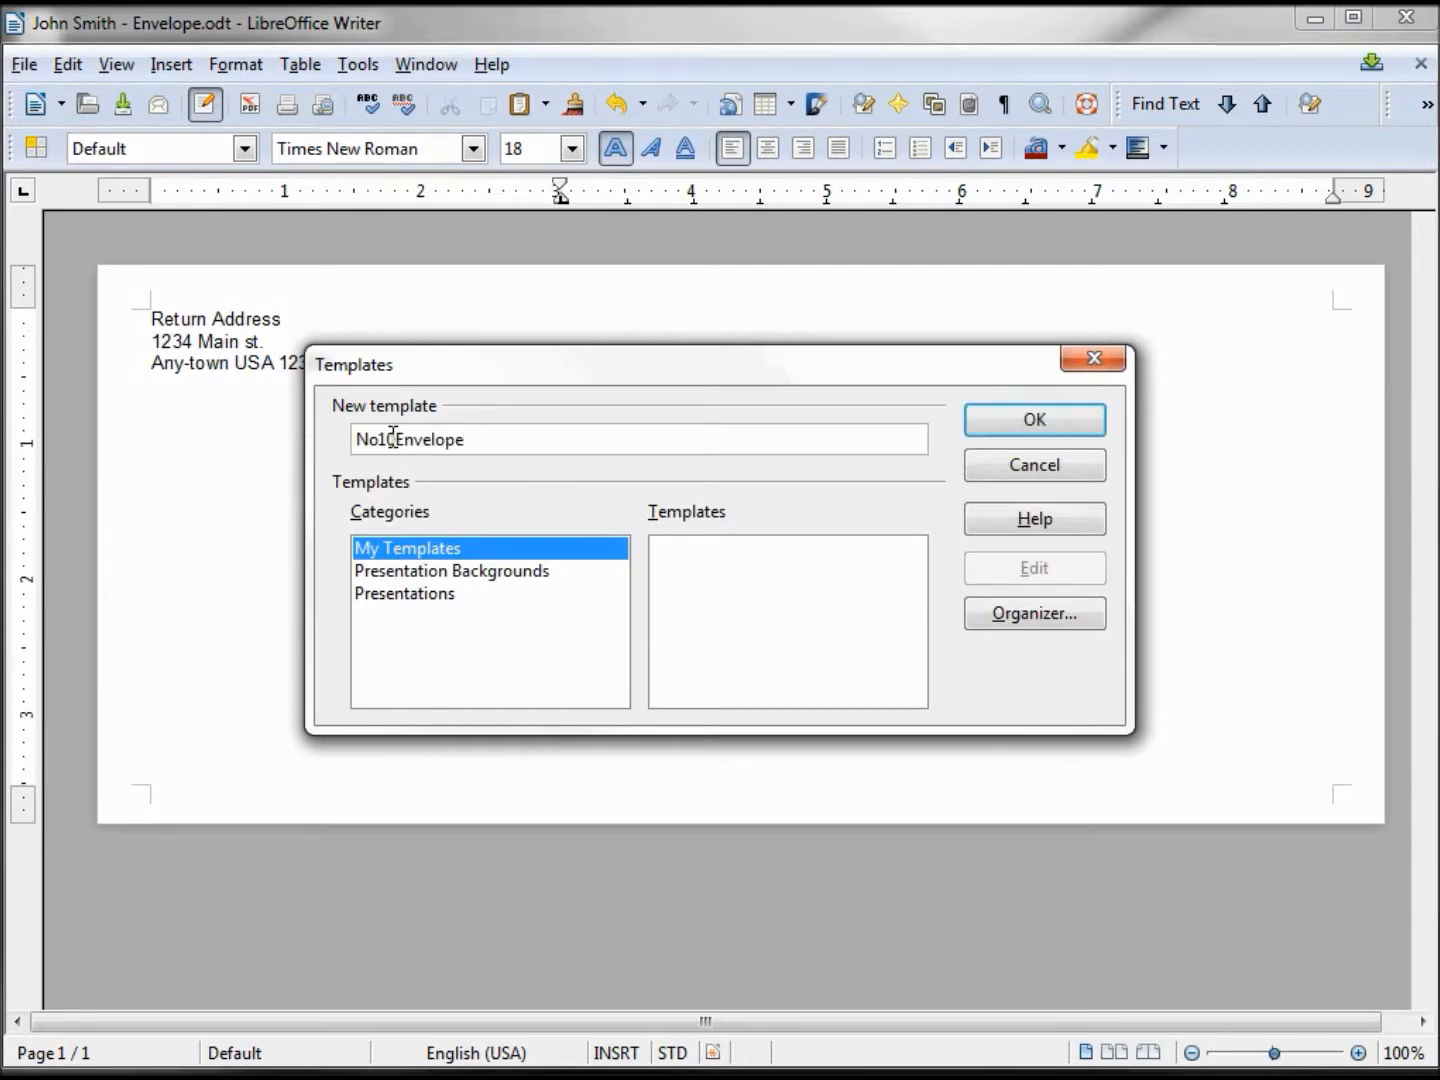
pyautogui.click(1034, 420)
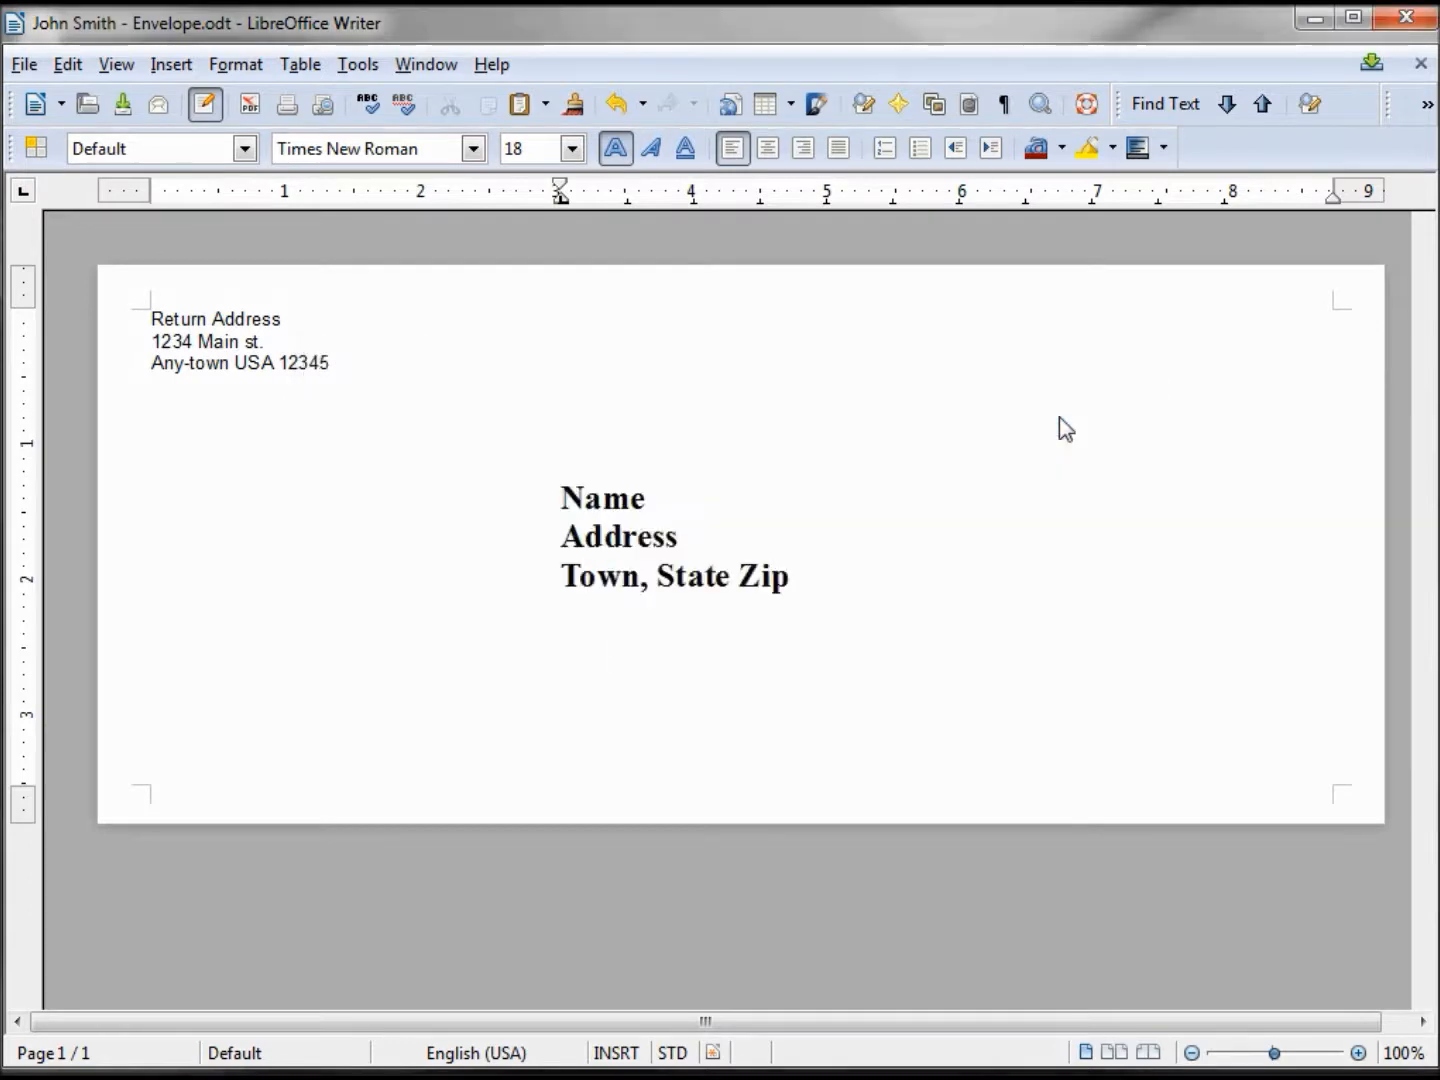
pyautogui.moveTo(1062, 416)
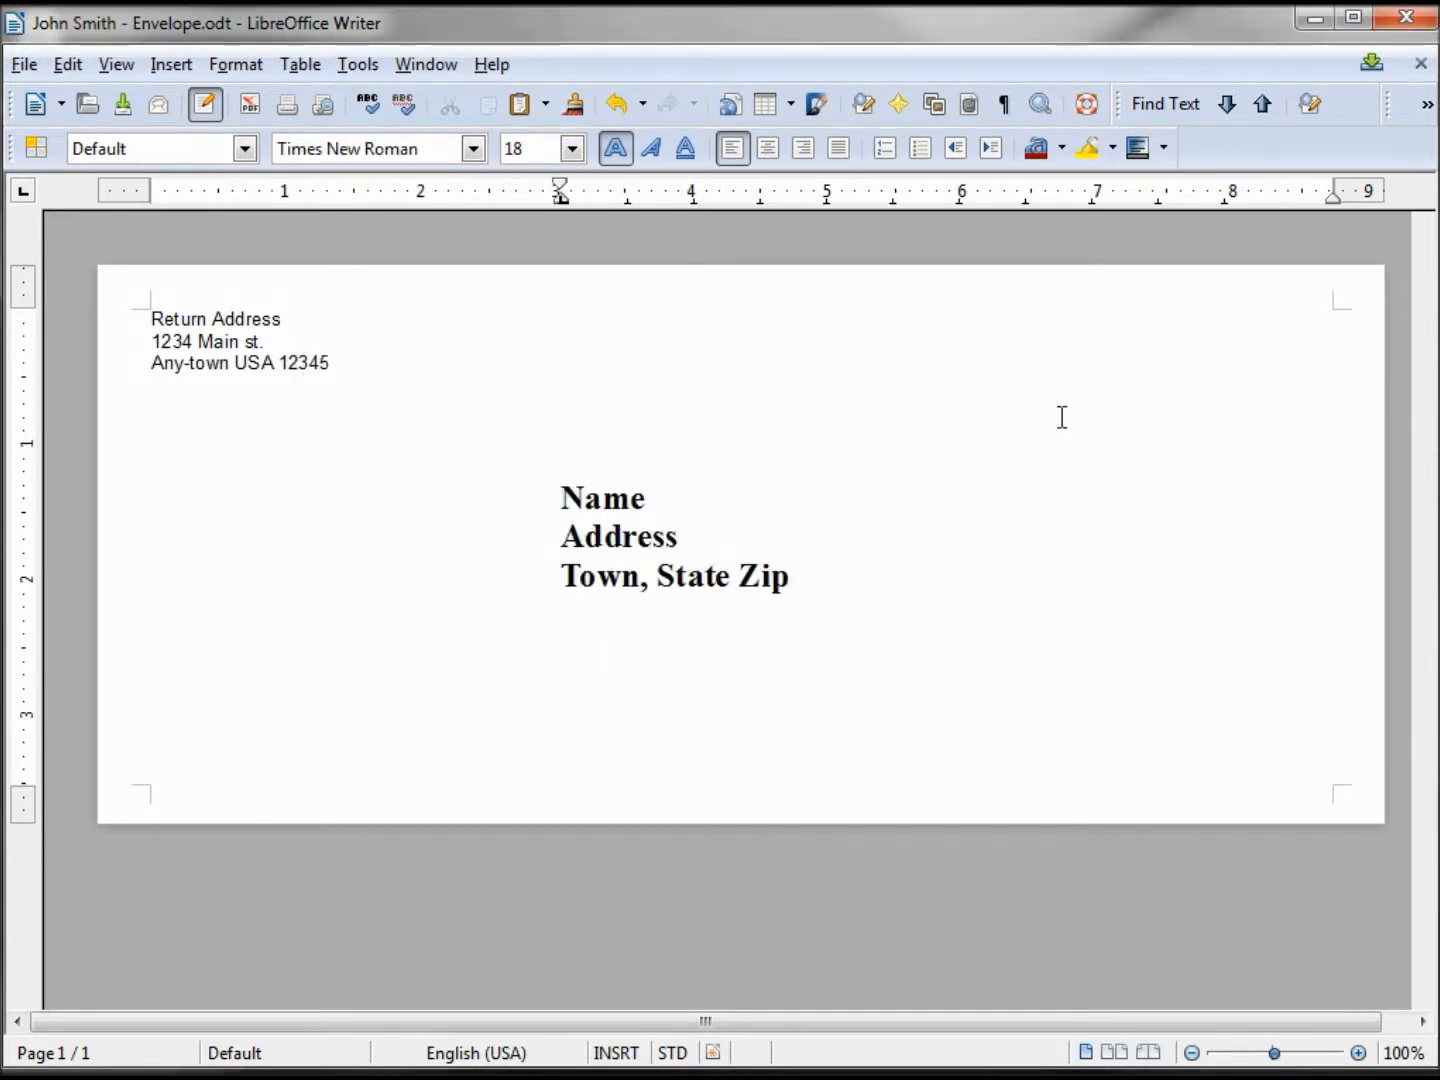
pyautogui.click(1406, 18)
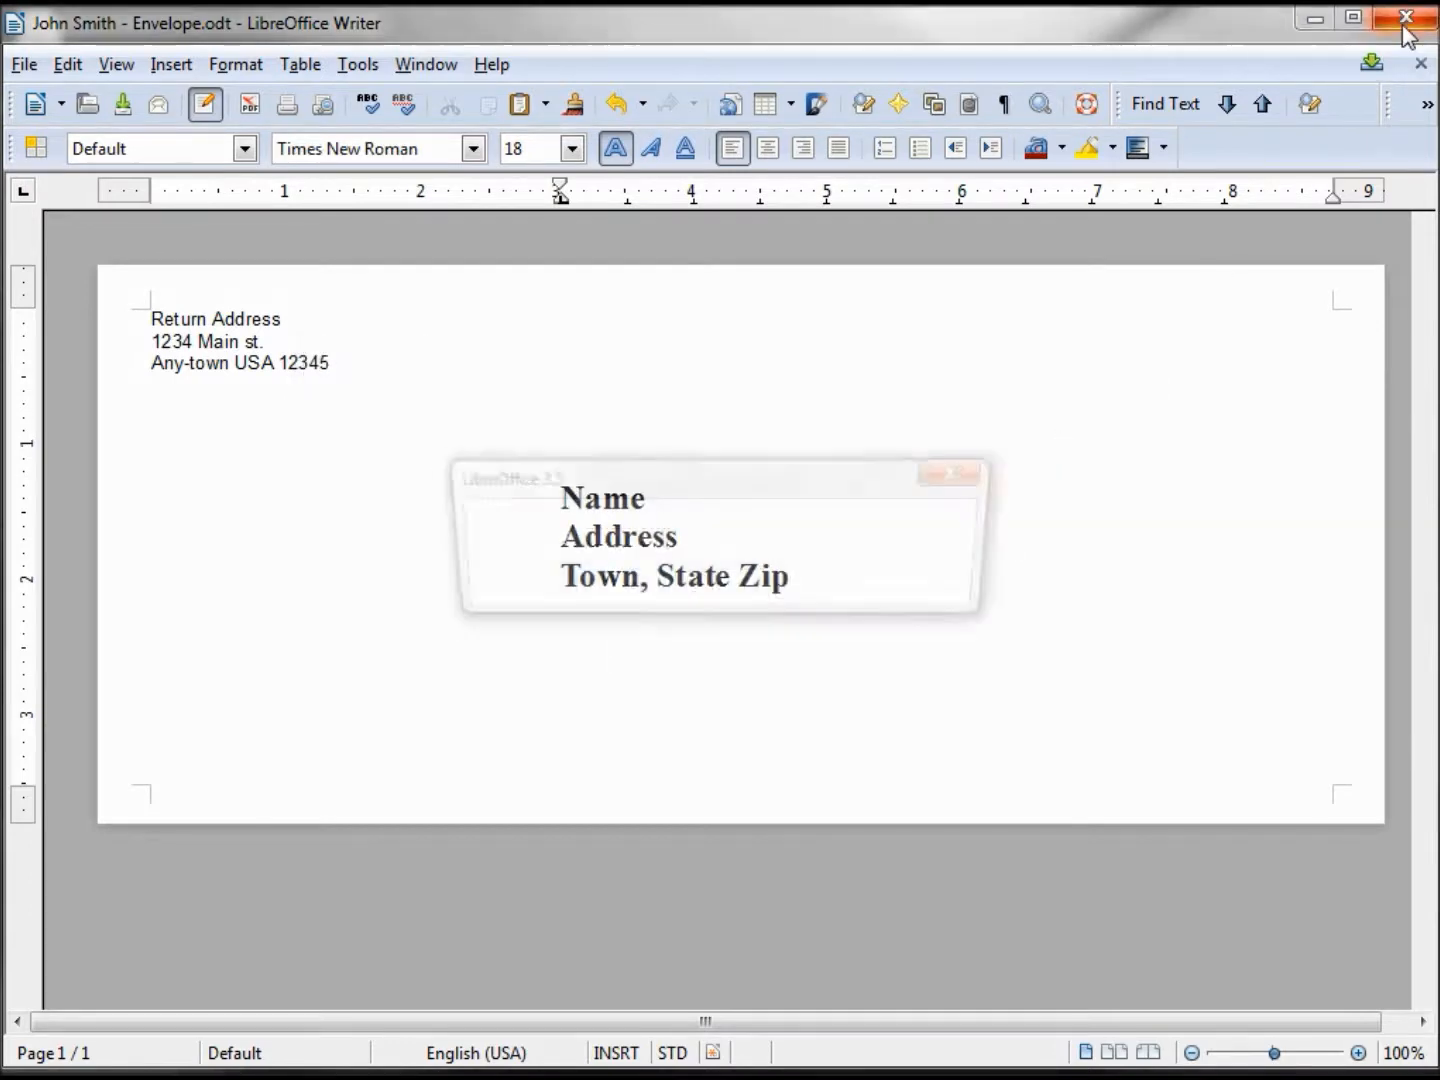
# - Close the John Smith envelope document, discarding its unsaved changes
pyautogui.click(1406, 18)
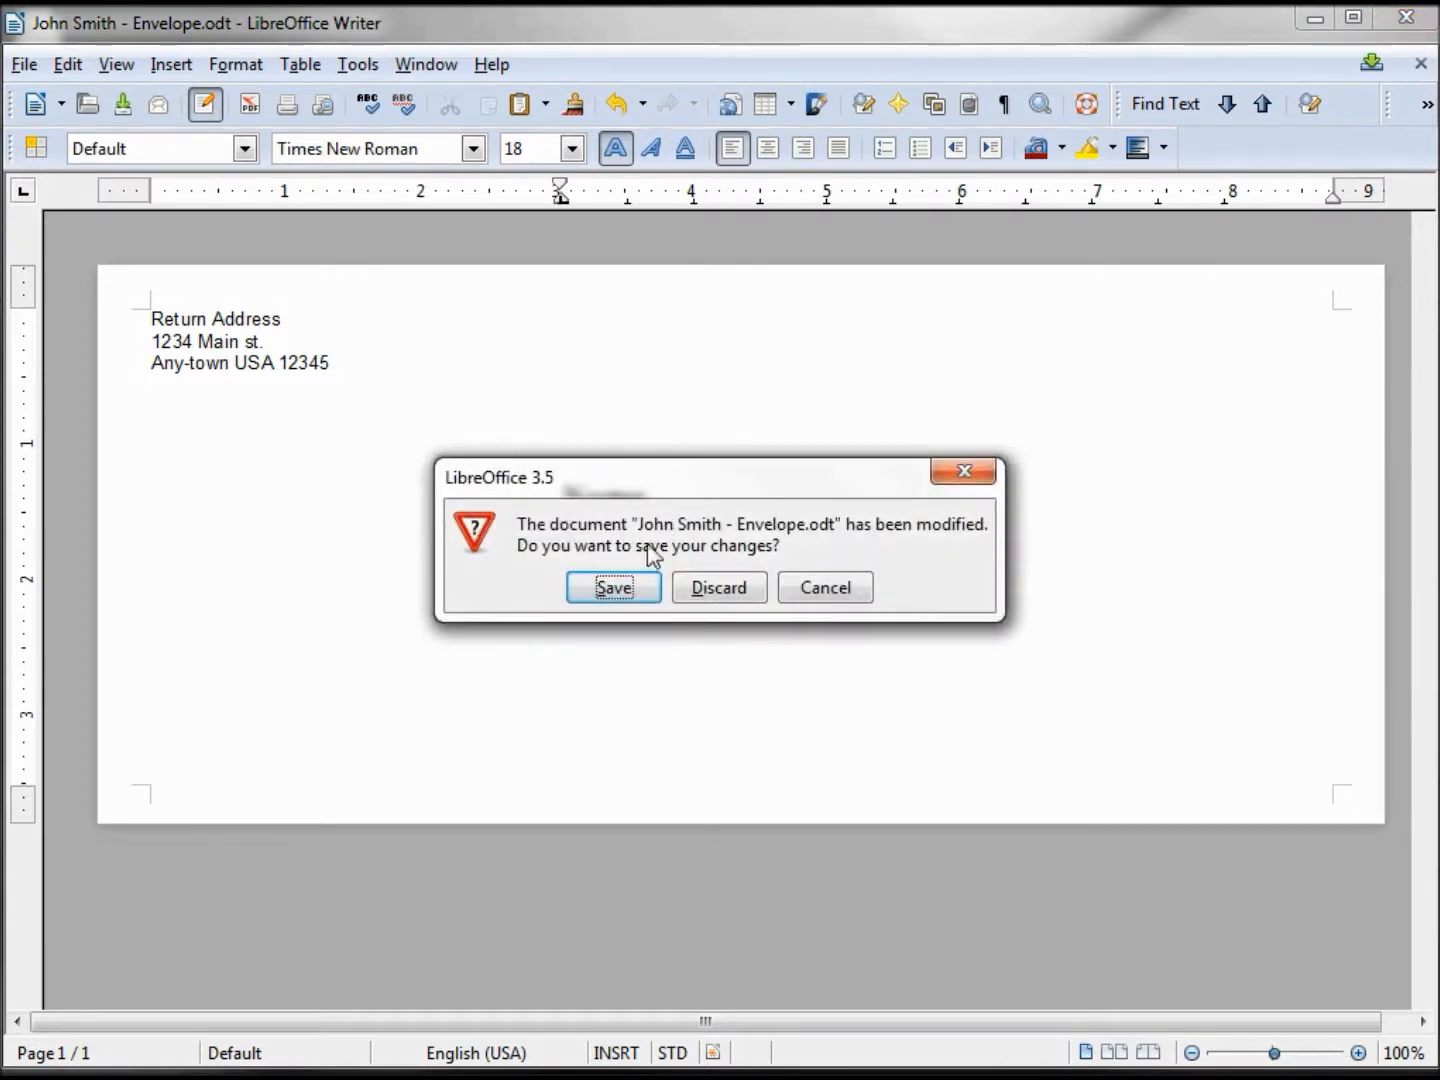
pyautogui.moveTo(598, 566)
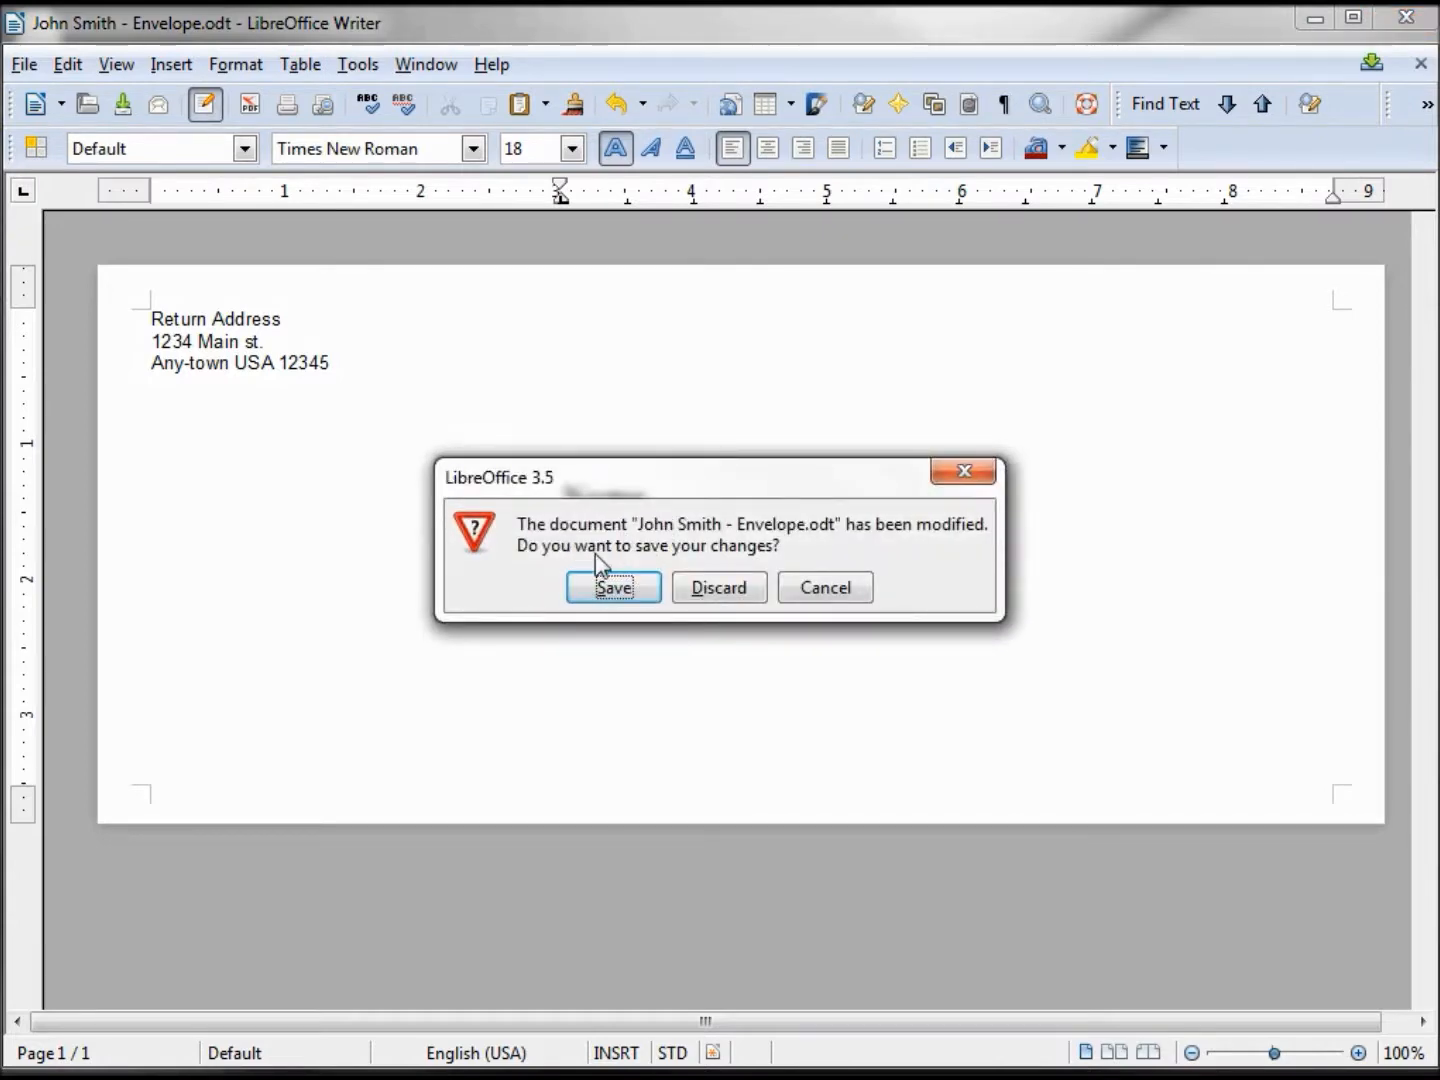
pyautogui.moveTo(718, 588)
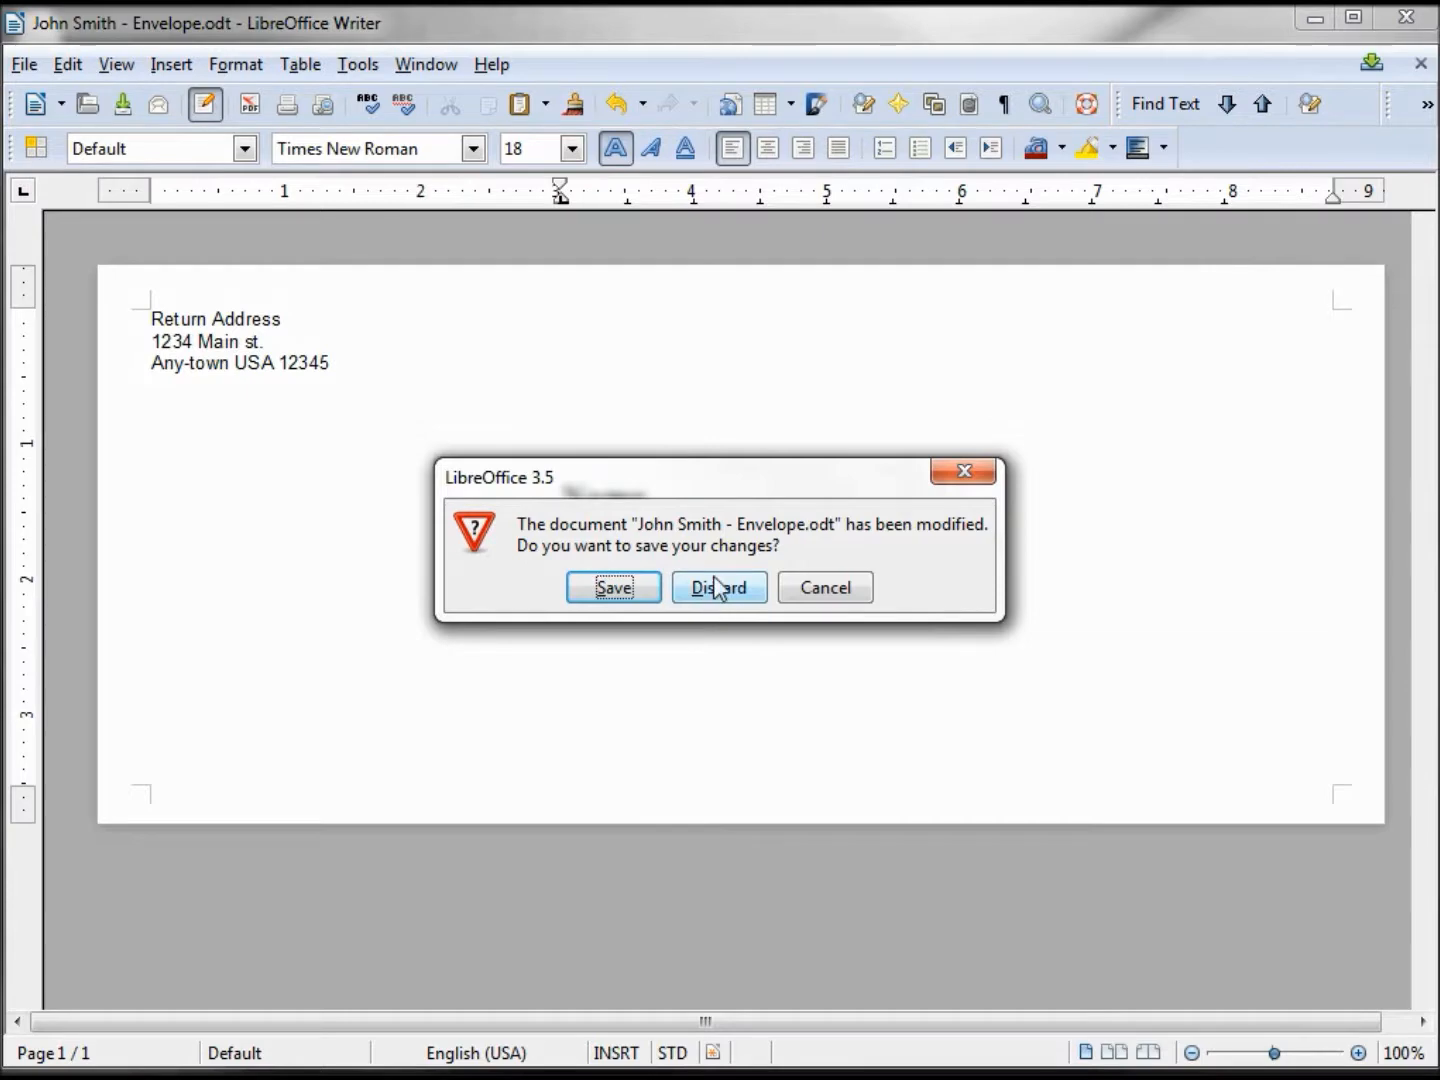
pyautogui.moveTo(722, 596)
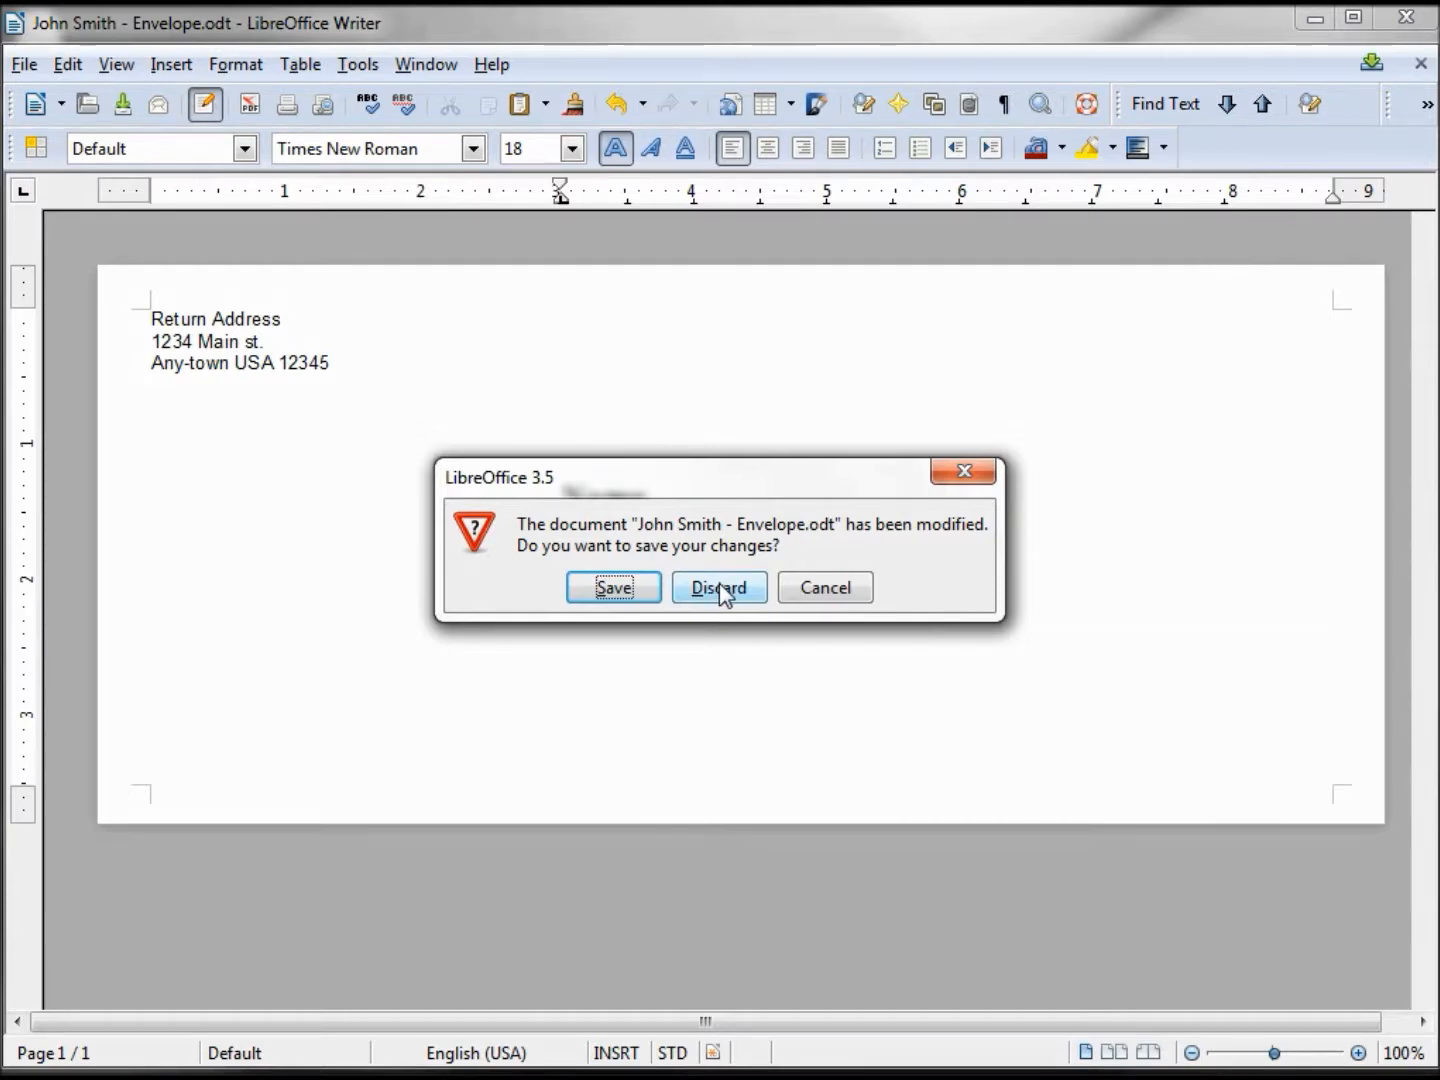
pyautogui.click(718, 588)
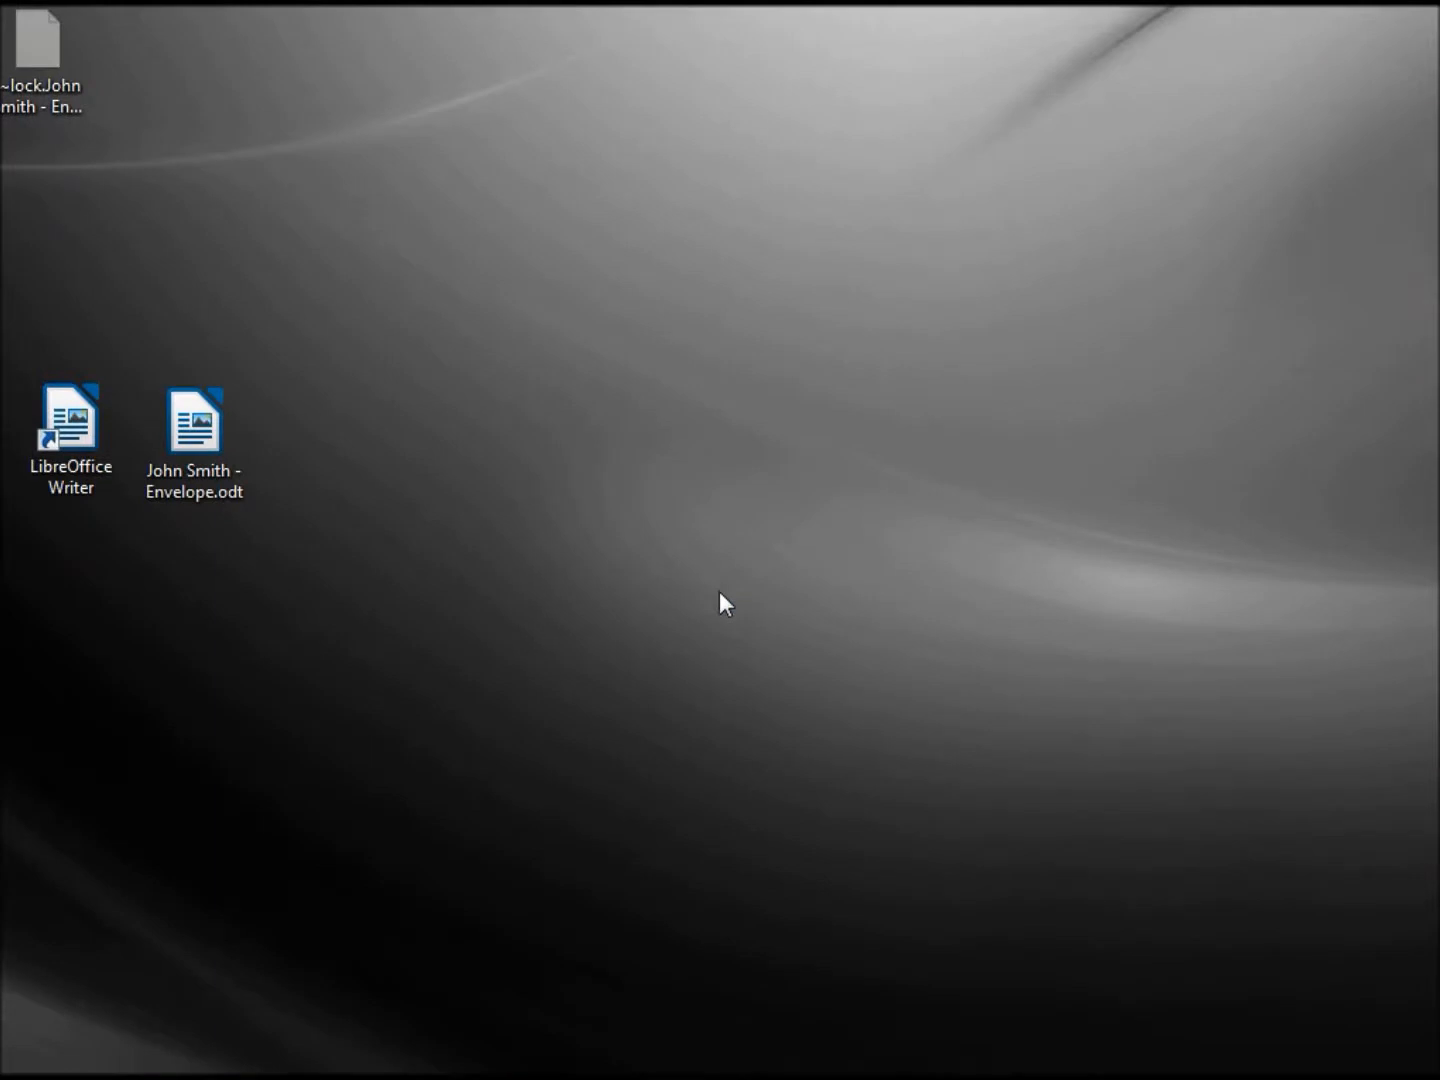
# - Launch LibreOffice Writer from the desktop and bring up the File menu
pyautogui.doubleClick(68, 422)
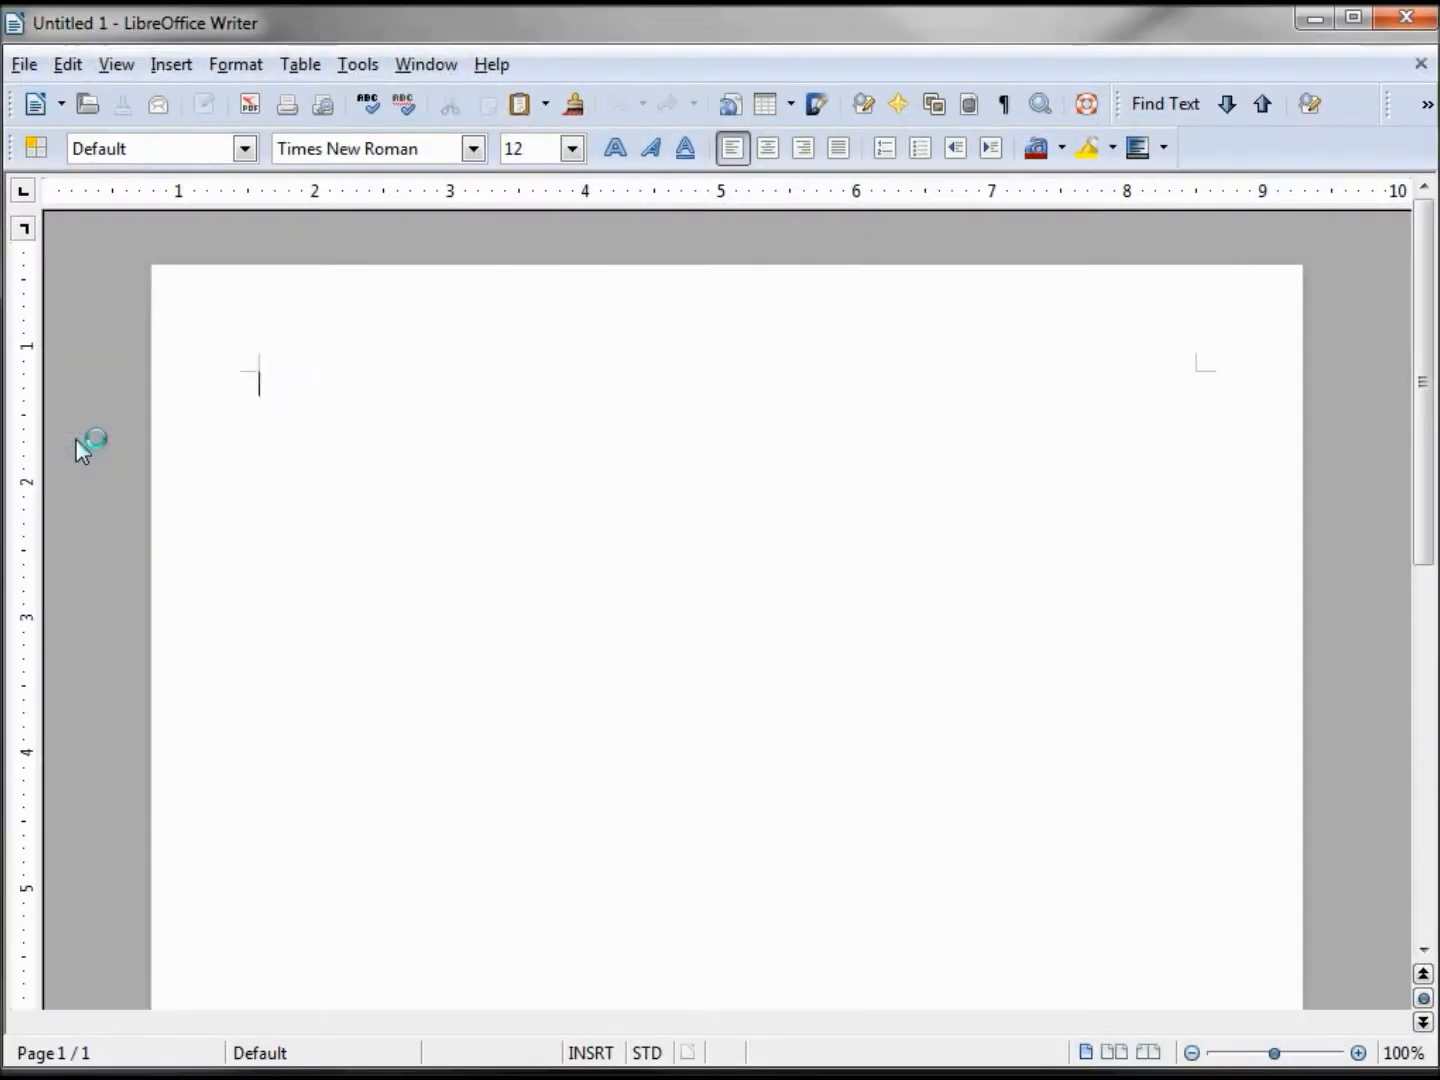
pyautogui.click(24, 64)
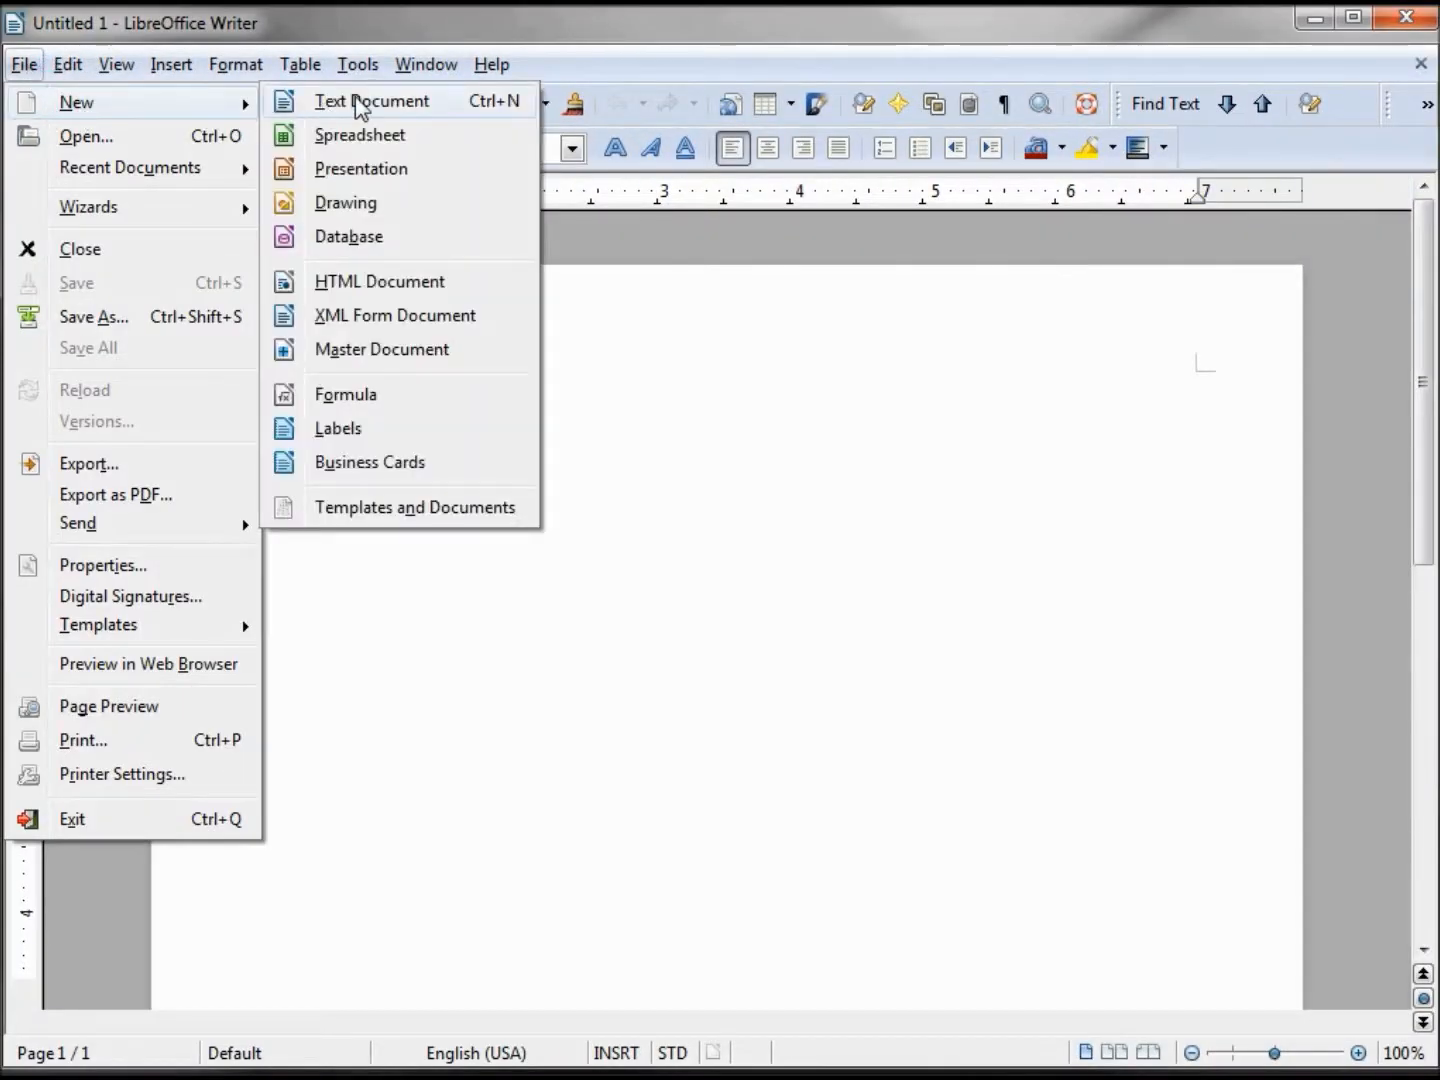
pyautogui.moveTo(414, 508)
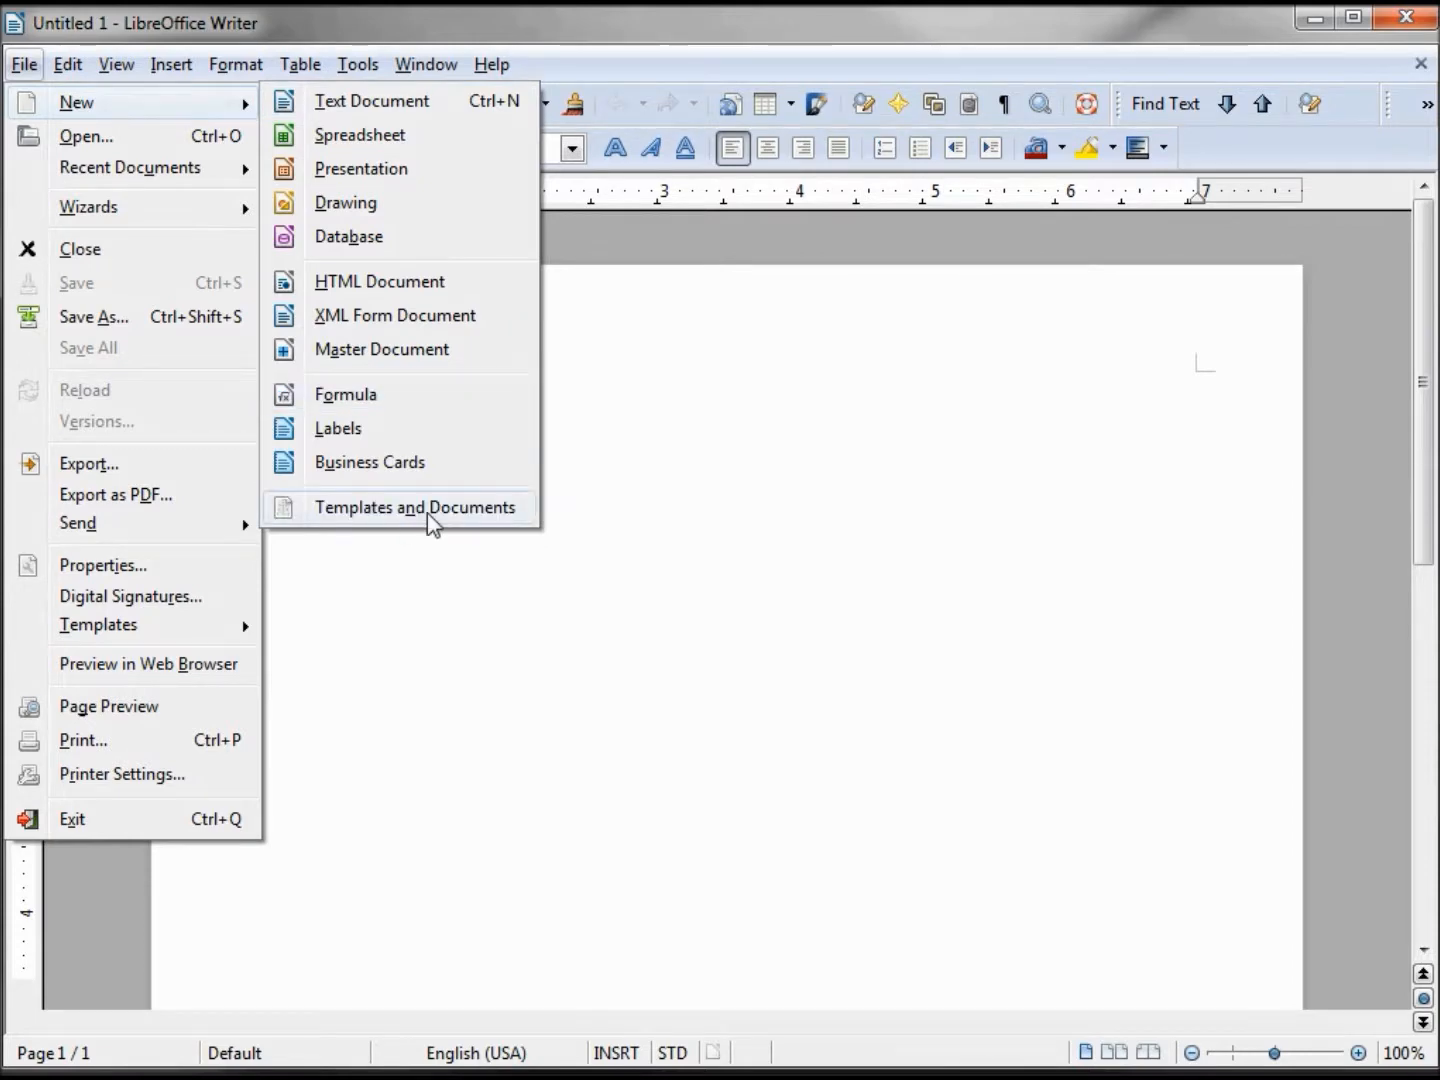
# - Create a new untitled document from the No10Envelope template in My Templates
pyautogui.click(414, 508)
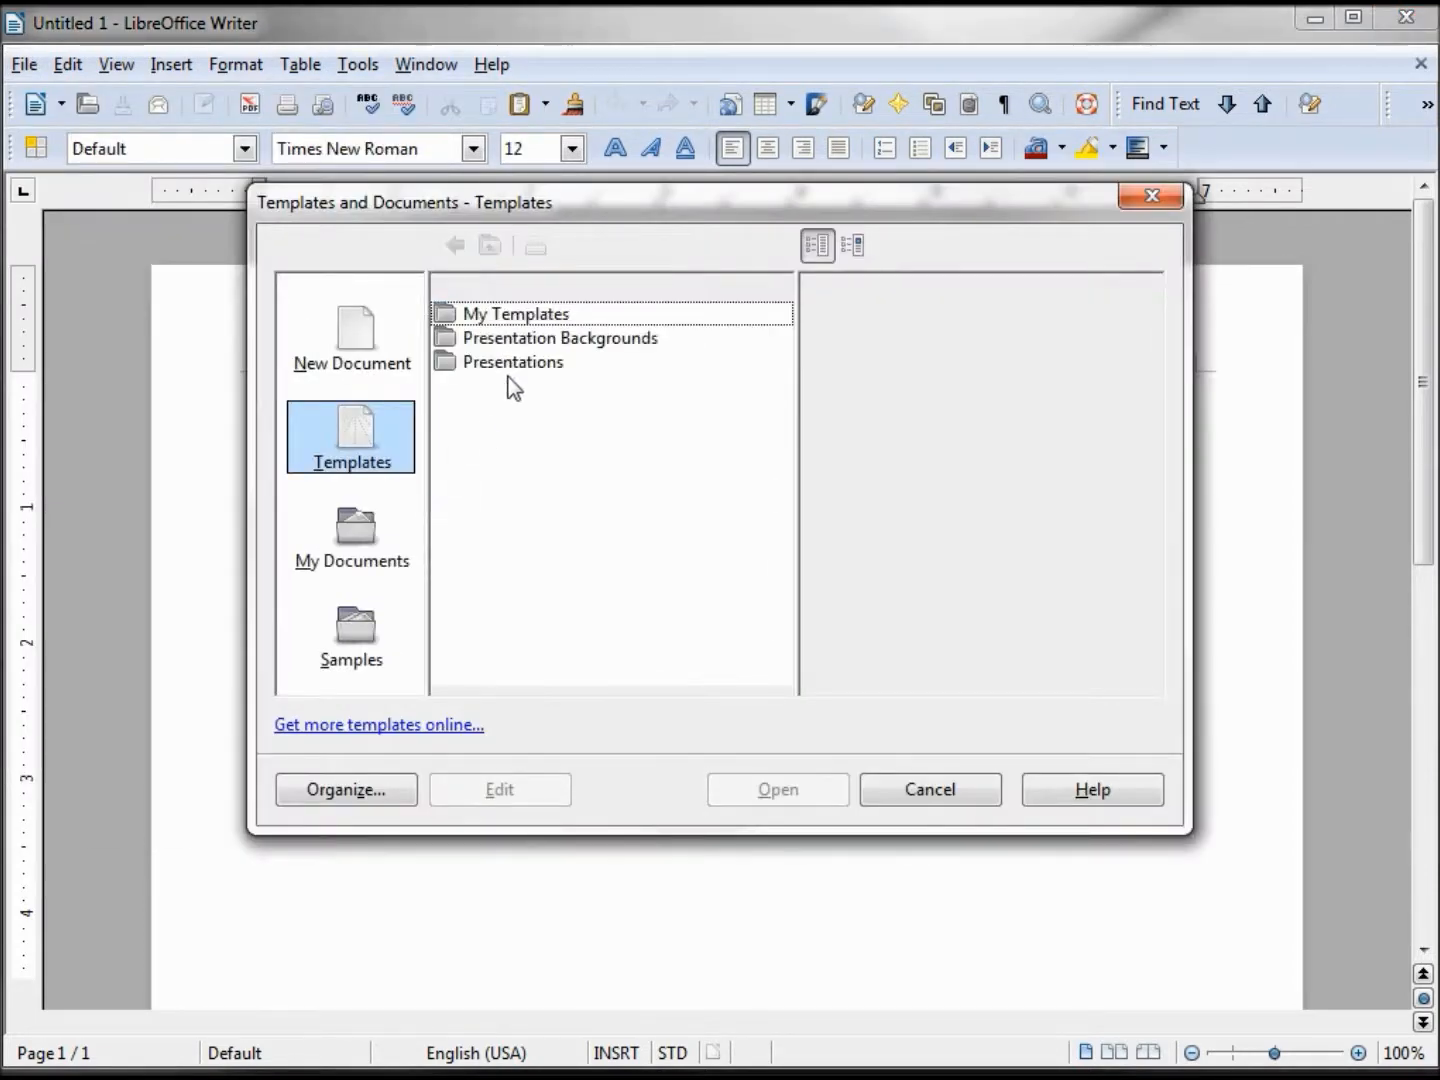
pyautogui.doubleClick(516, 312)
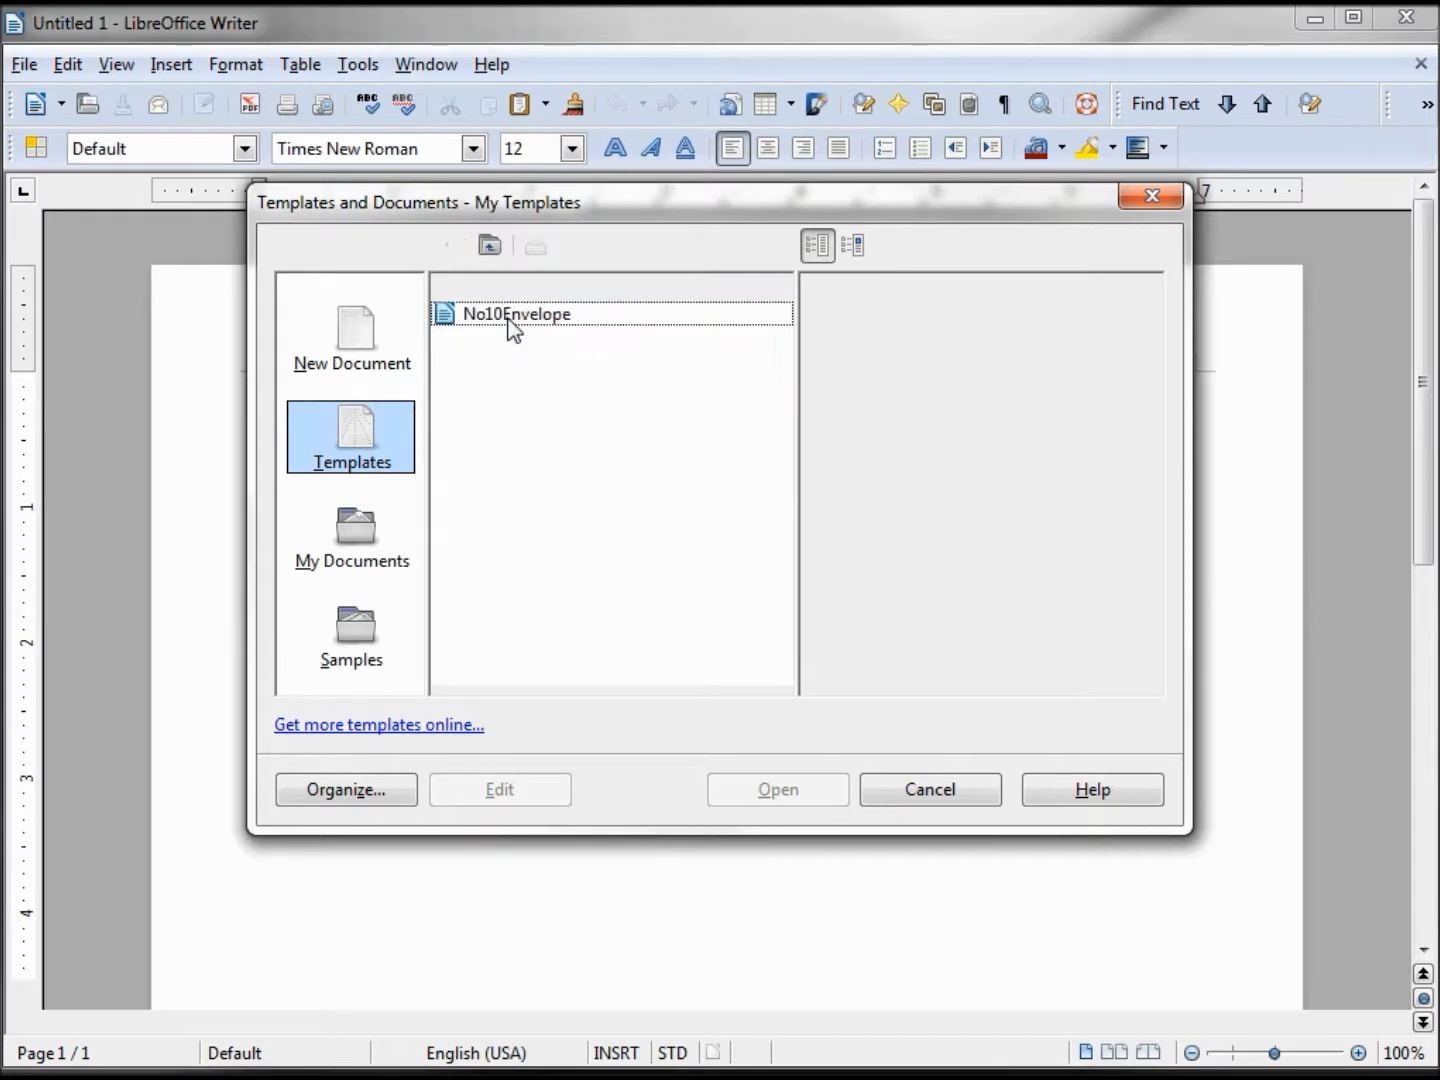
pyautogui.click(516, 312)
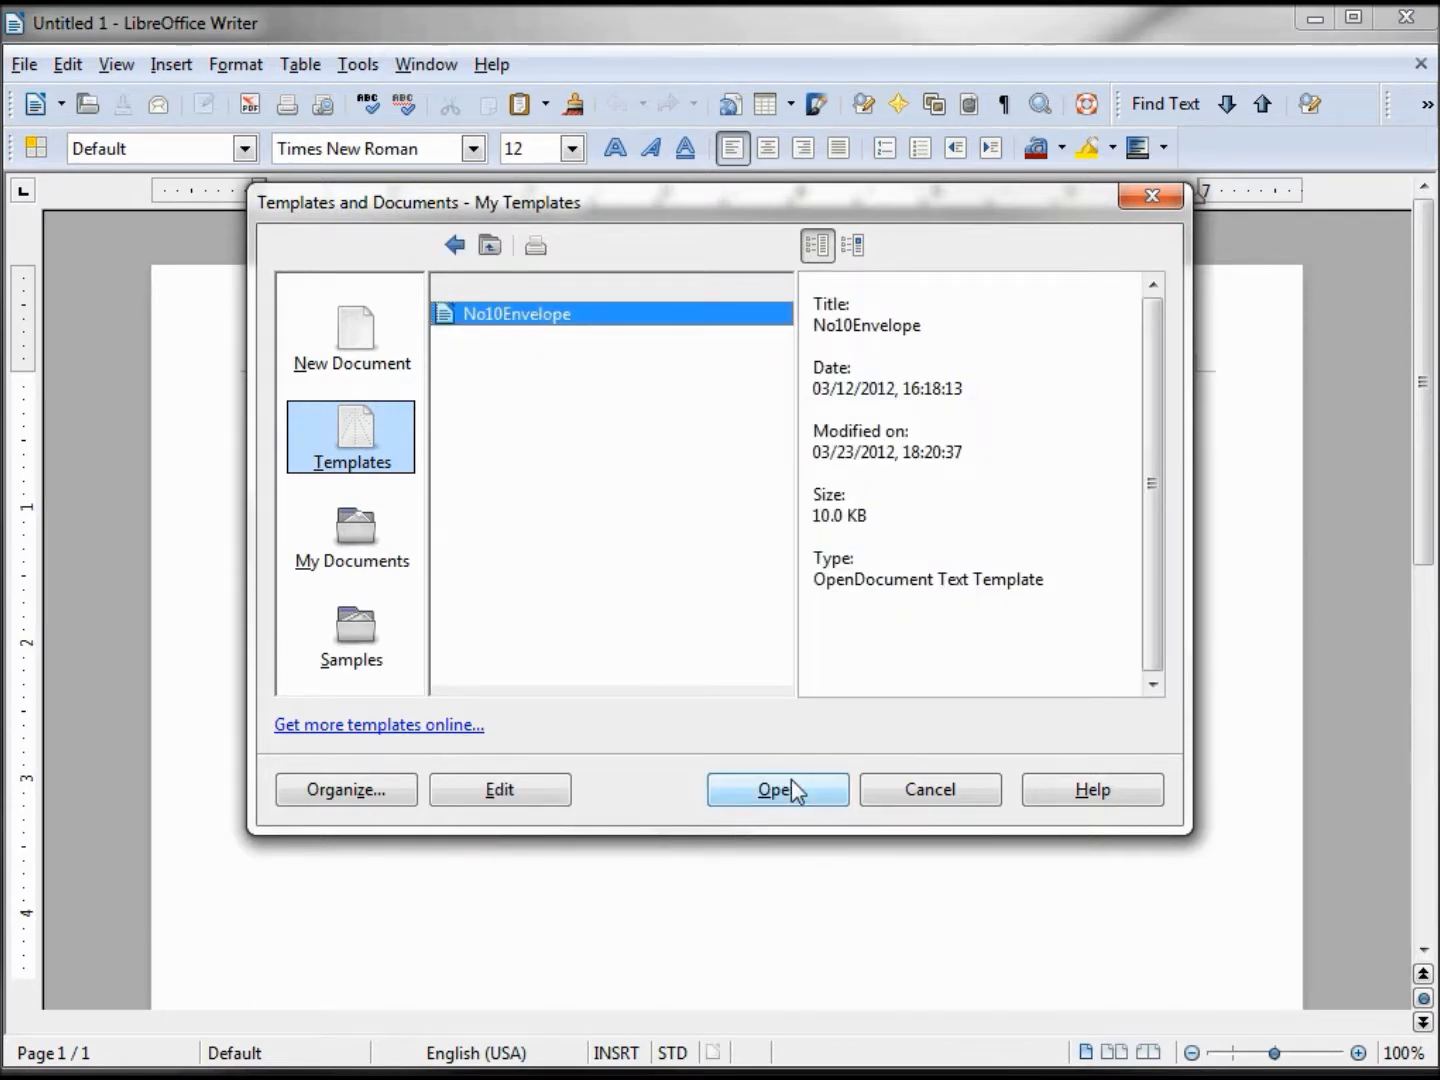
pyautogui.click(776, 788)
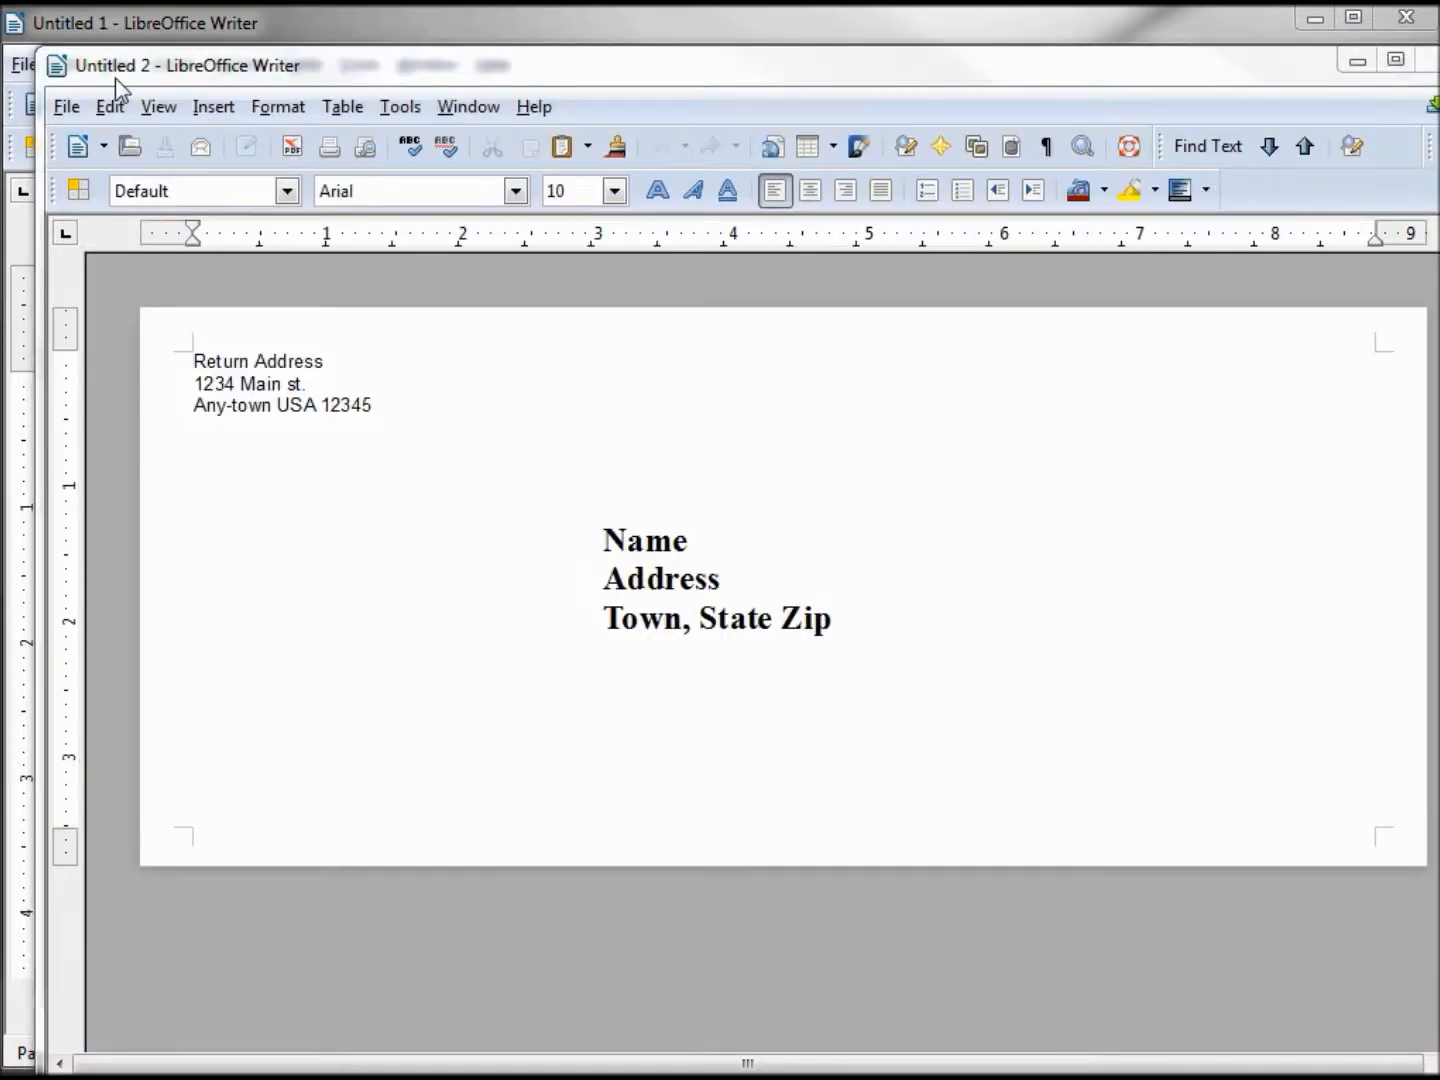
pyautogui.moveTo(128, 76)
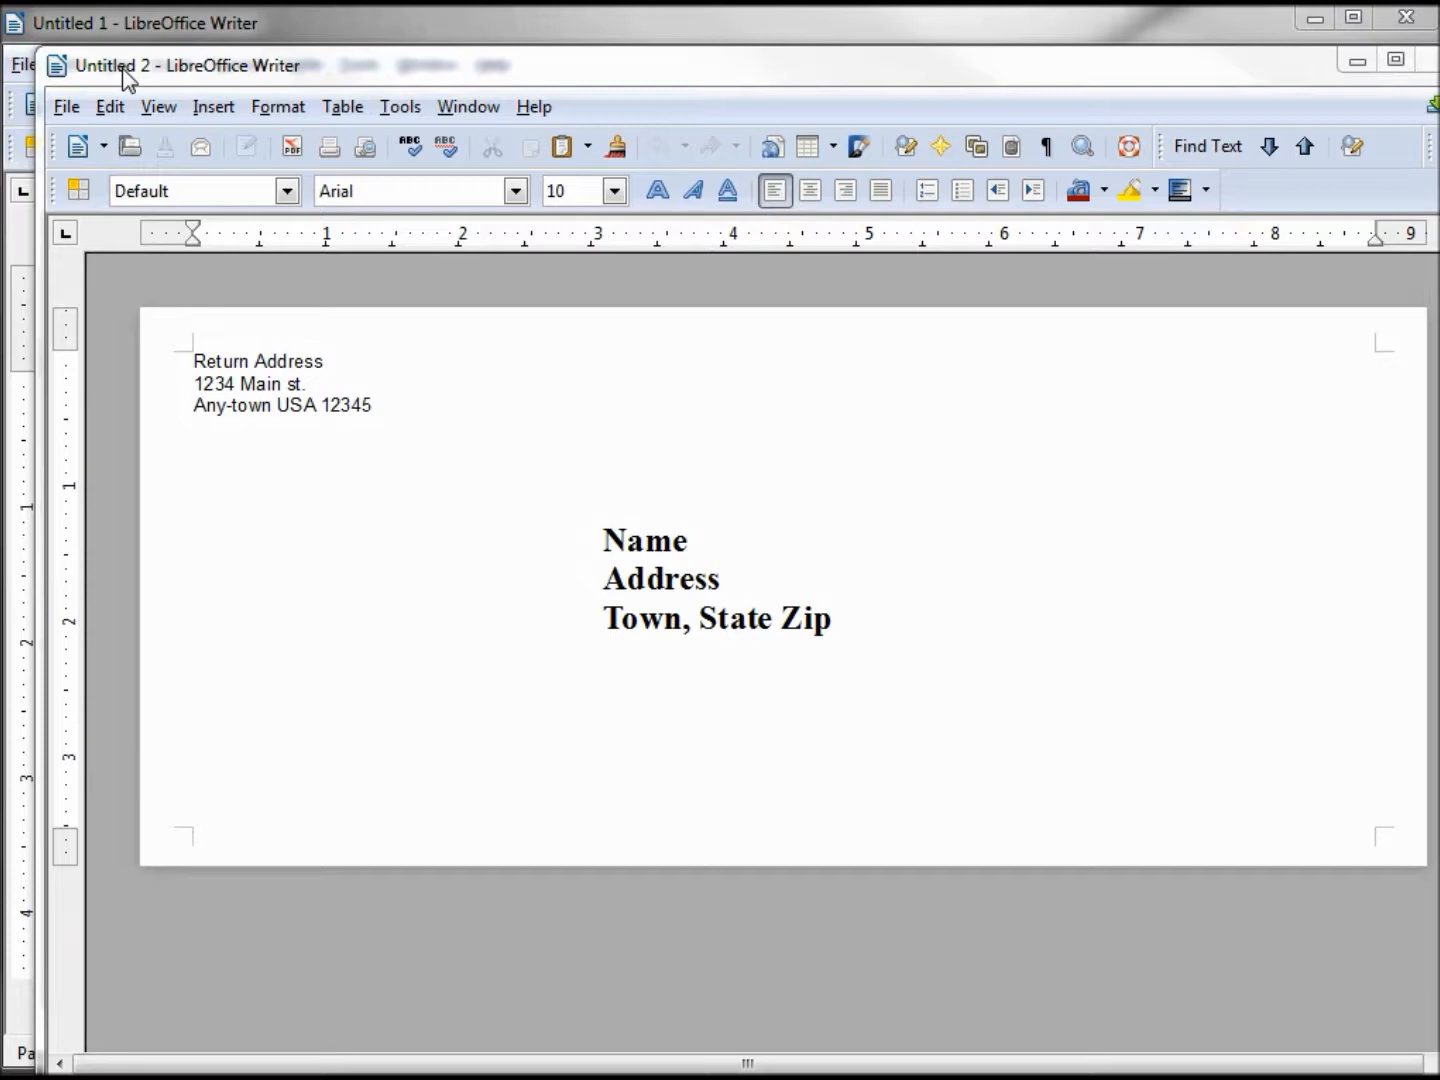
pyautogui.moveTo(116, 82)
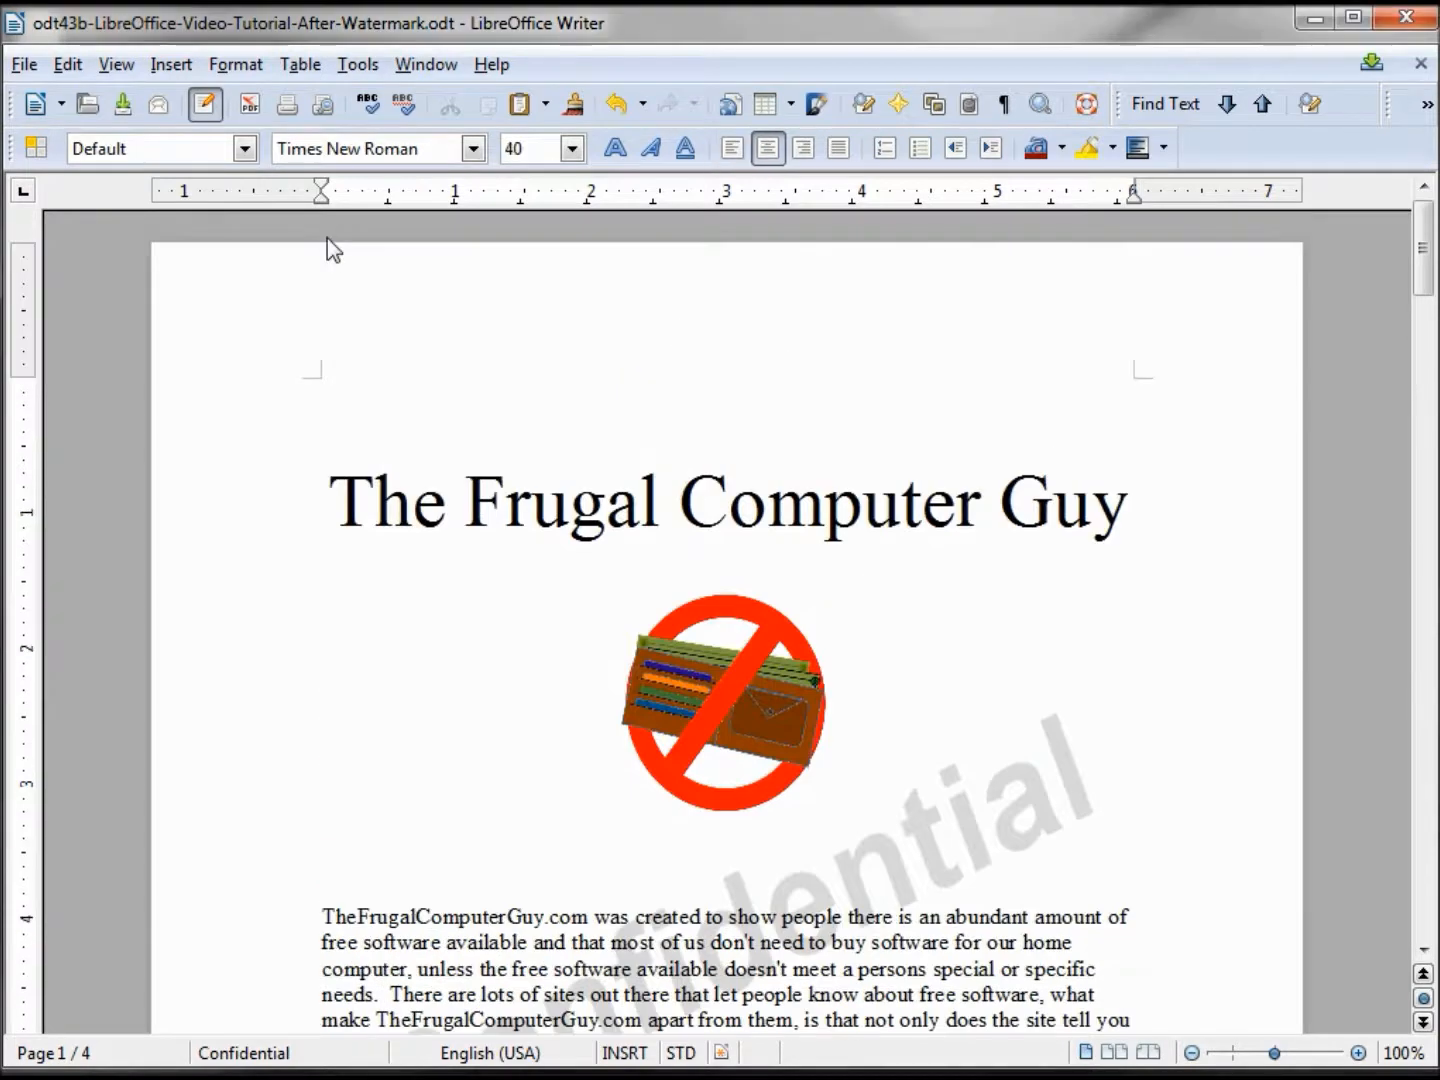
pyautogui.moveTo(552, 472)
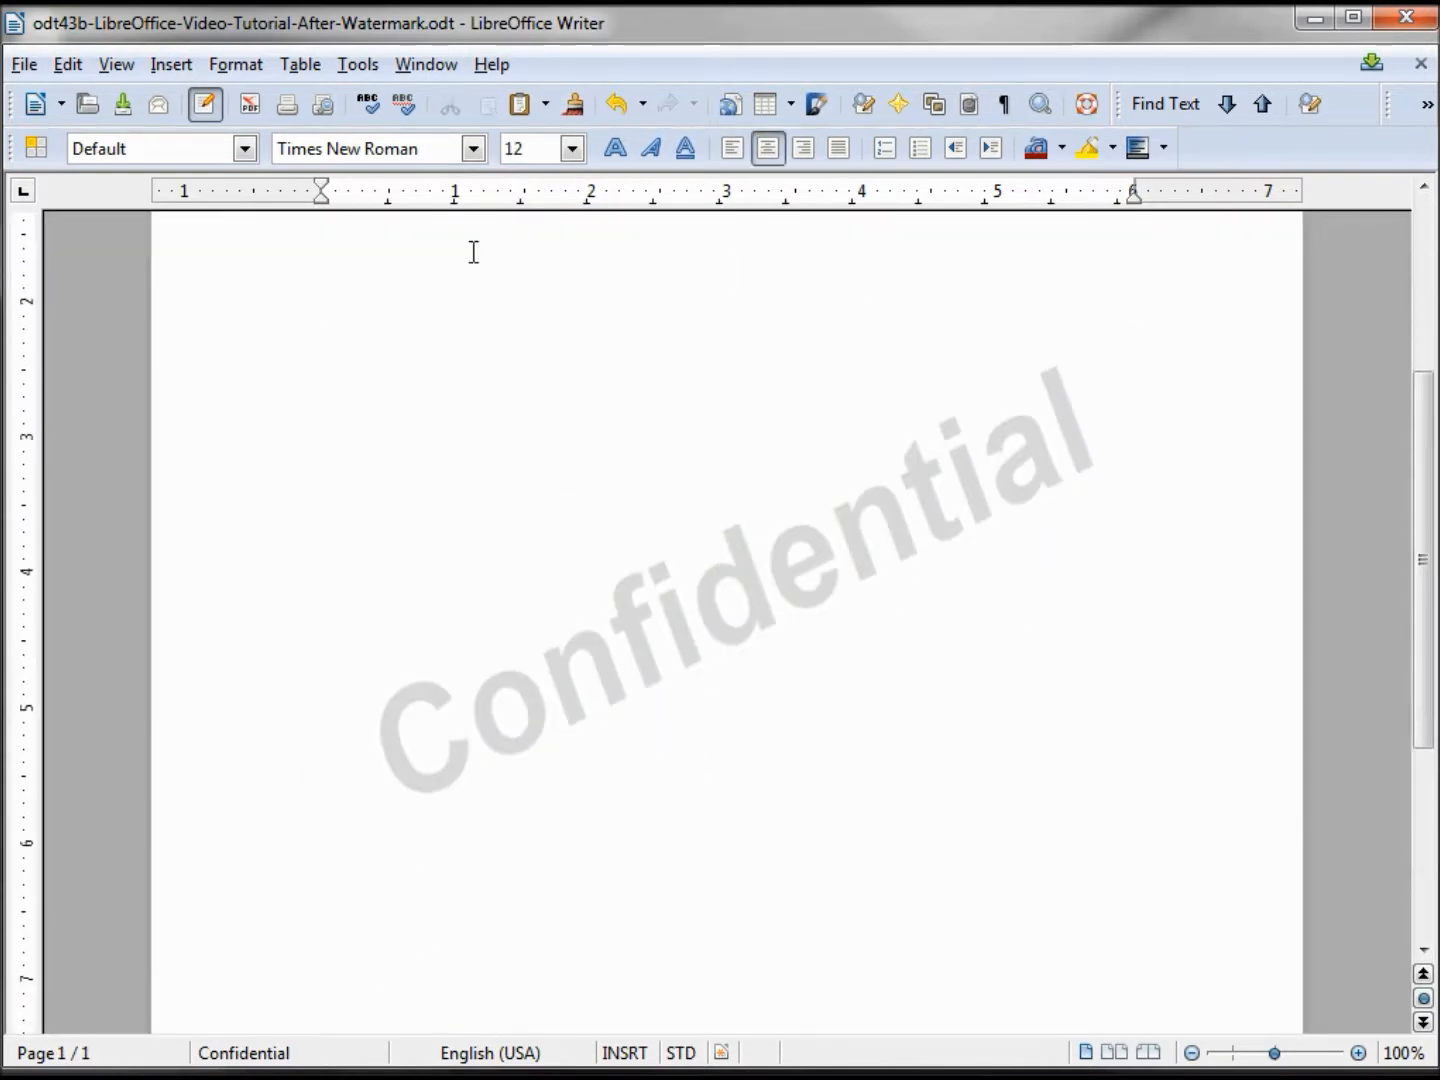
# - Apply the Default page style to the empty page and bring up the File menu
pyautogui.click(36, 148)
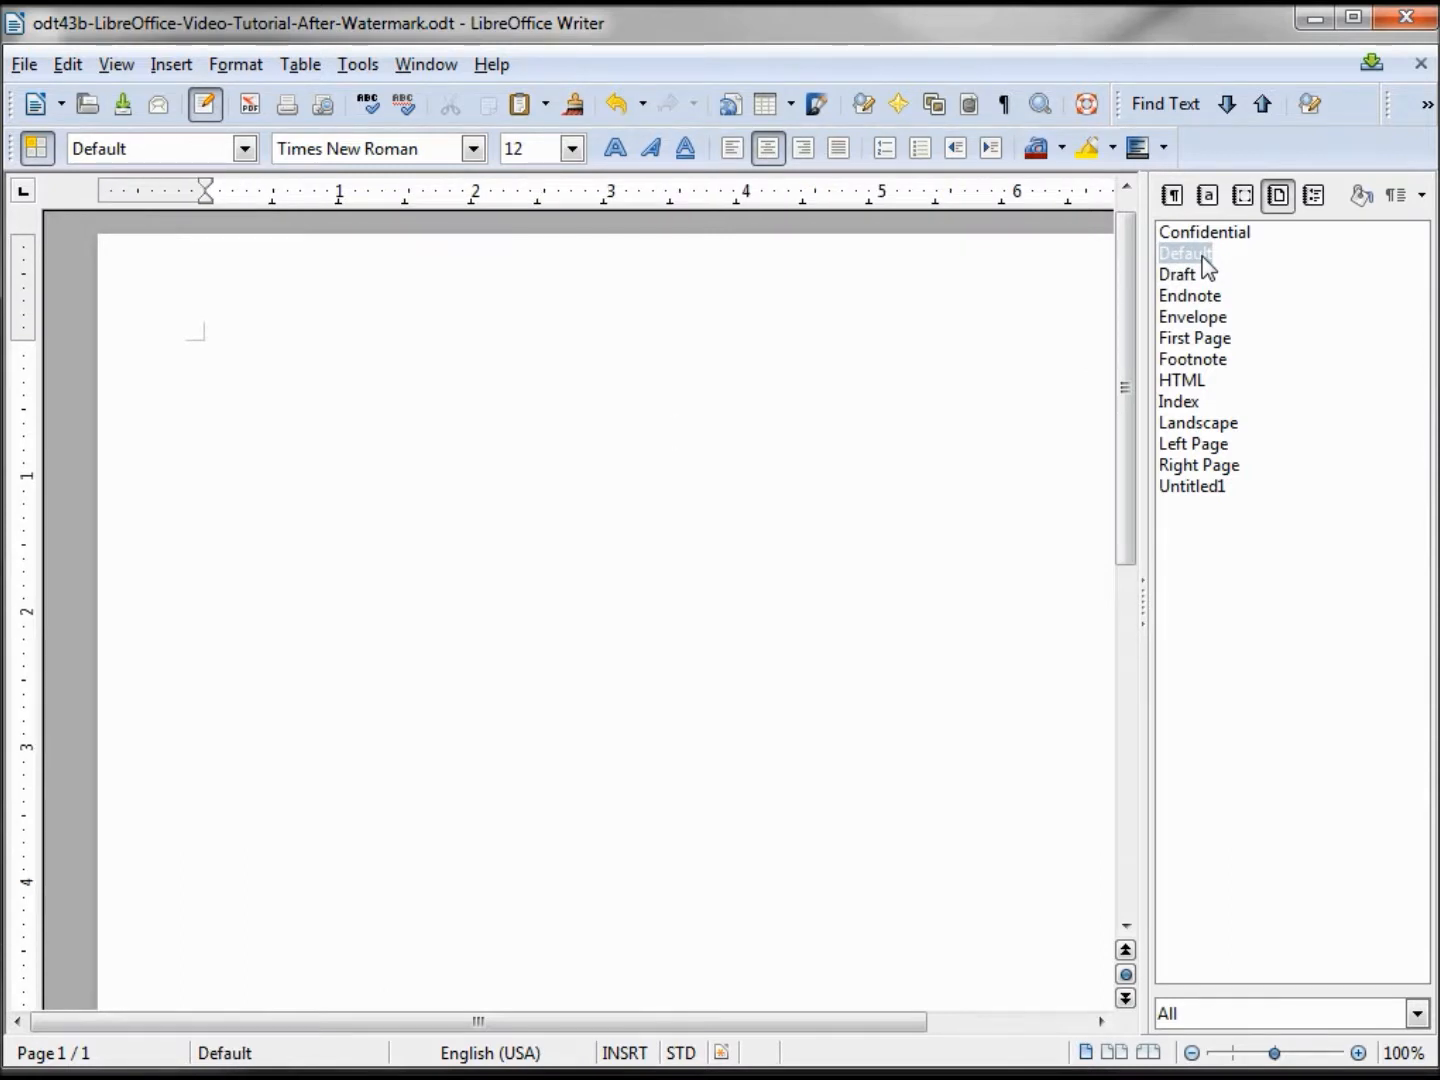
pyautogui.moveTo(248, 568)
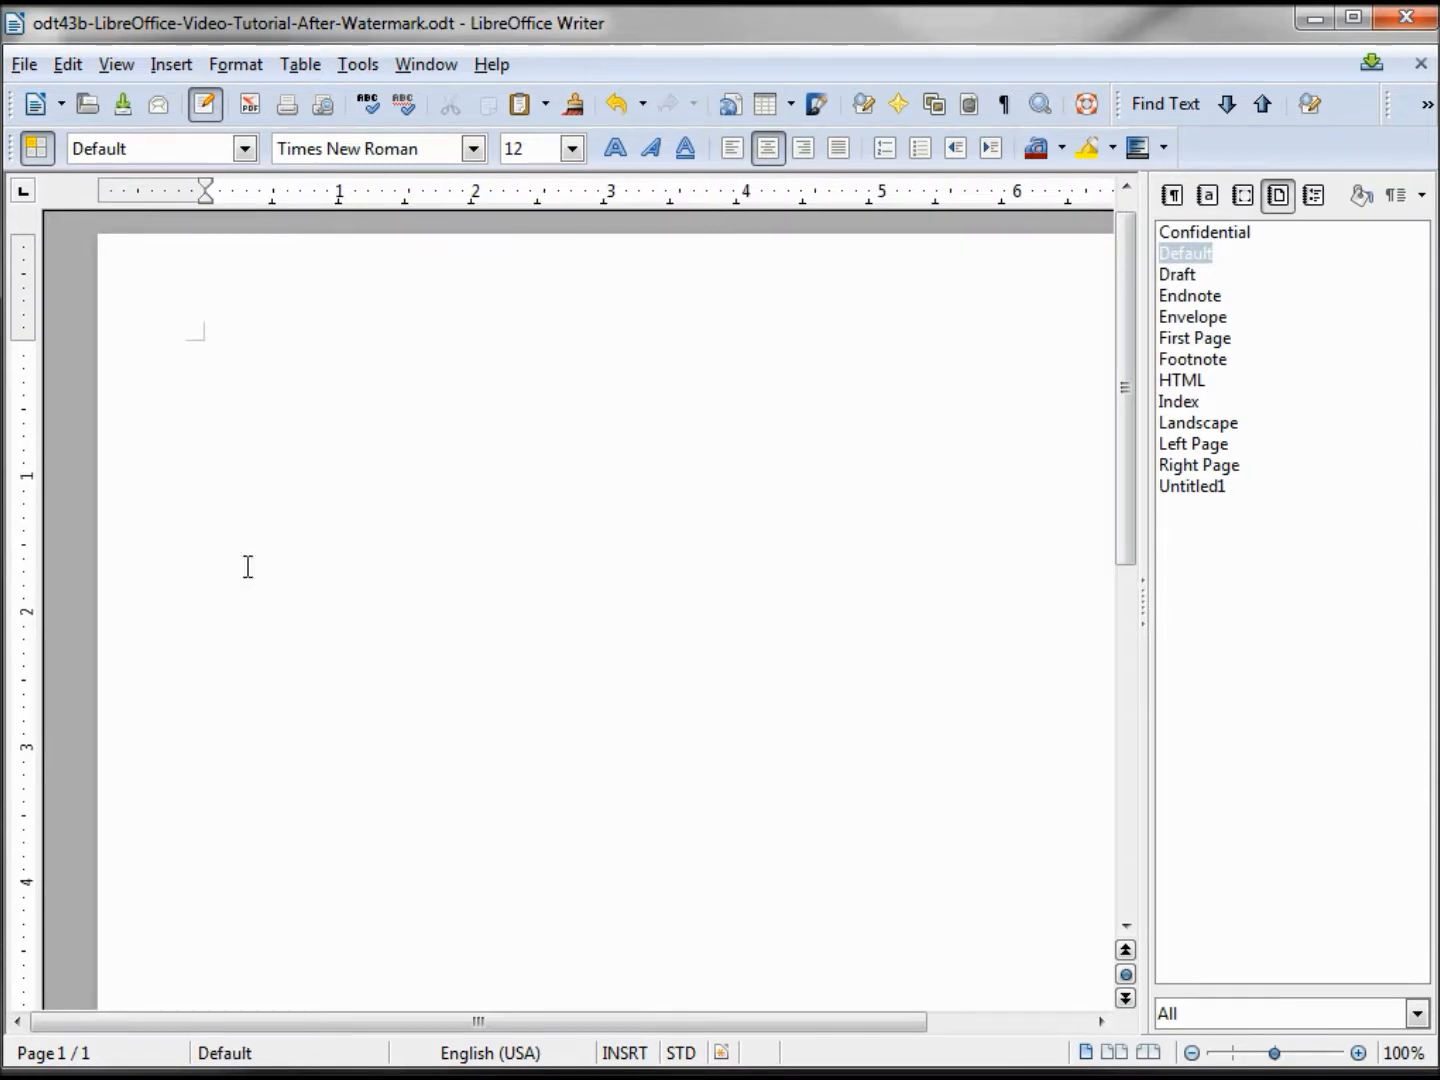
pyautogui.click(24, 64)
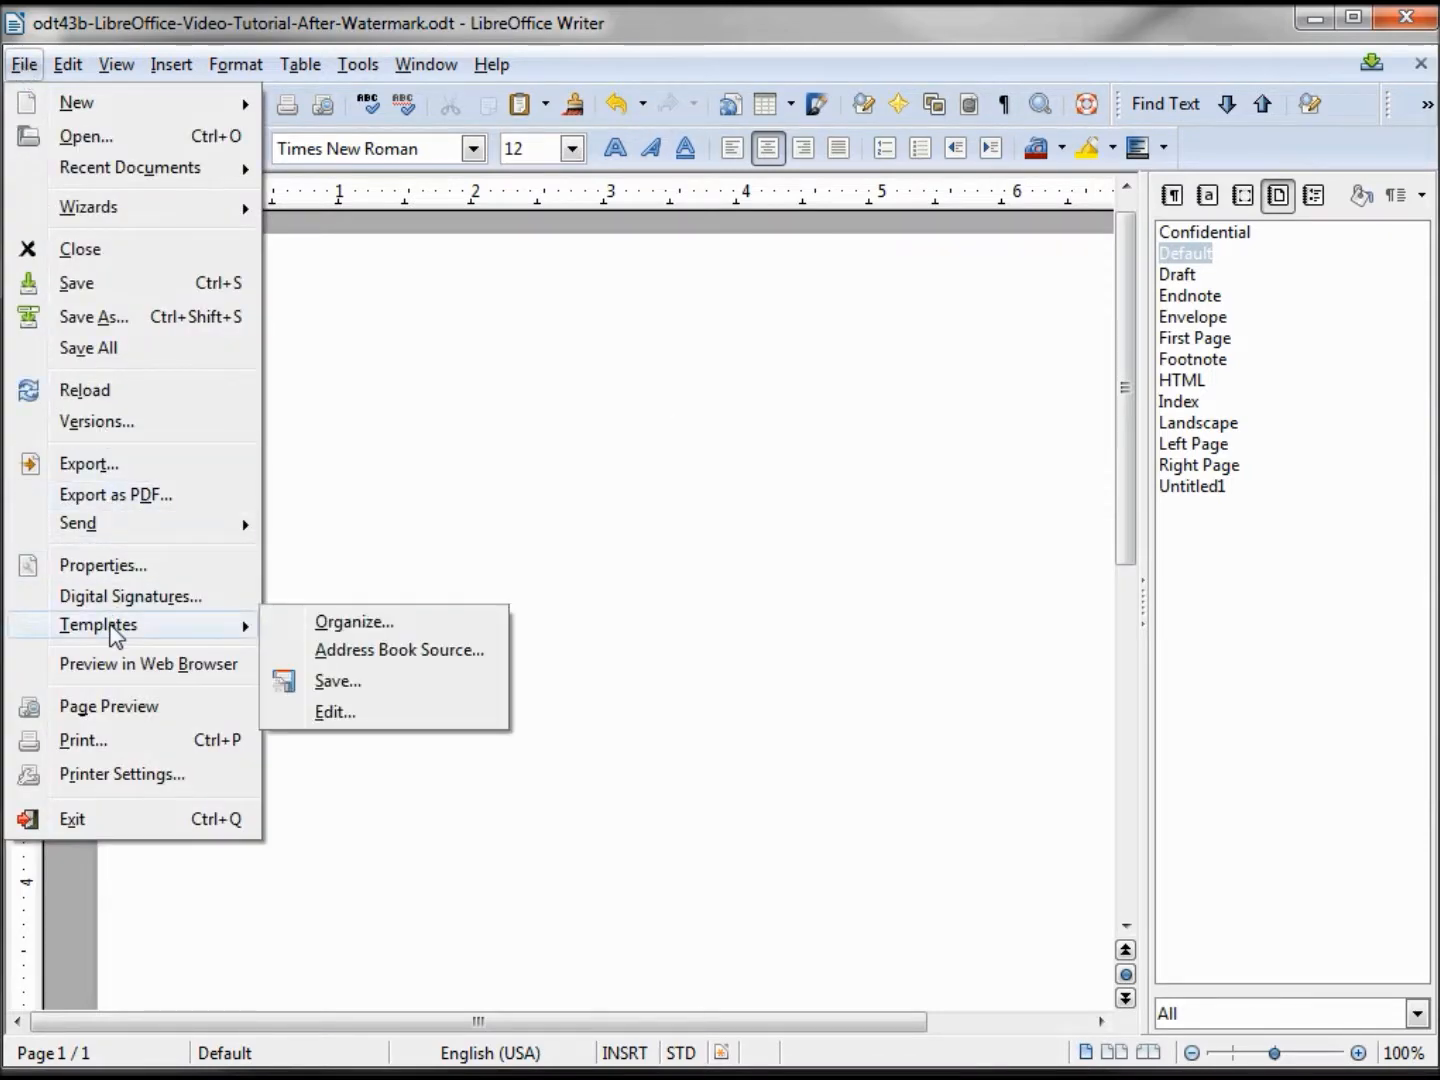
# - Save the page as a template named Confidential-Draft-Watermark under My Templates
pyautogui.click(336, 680)
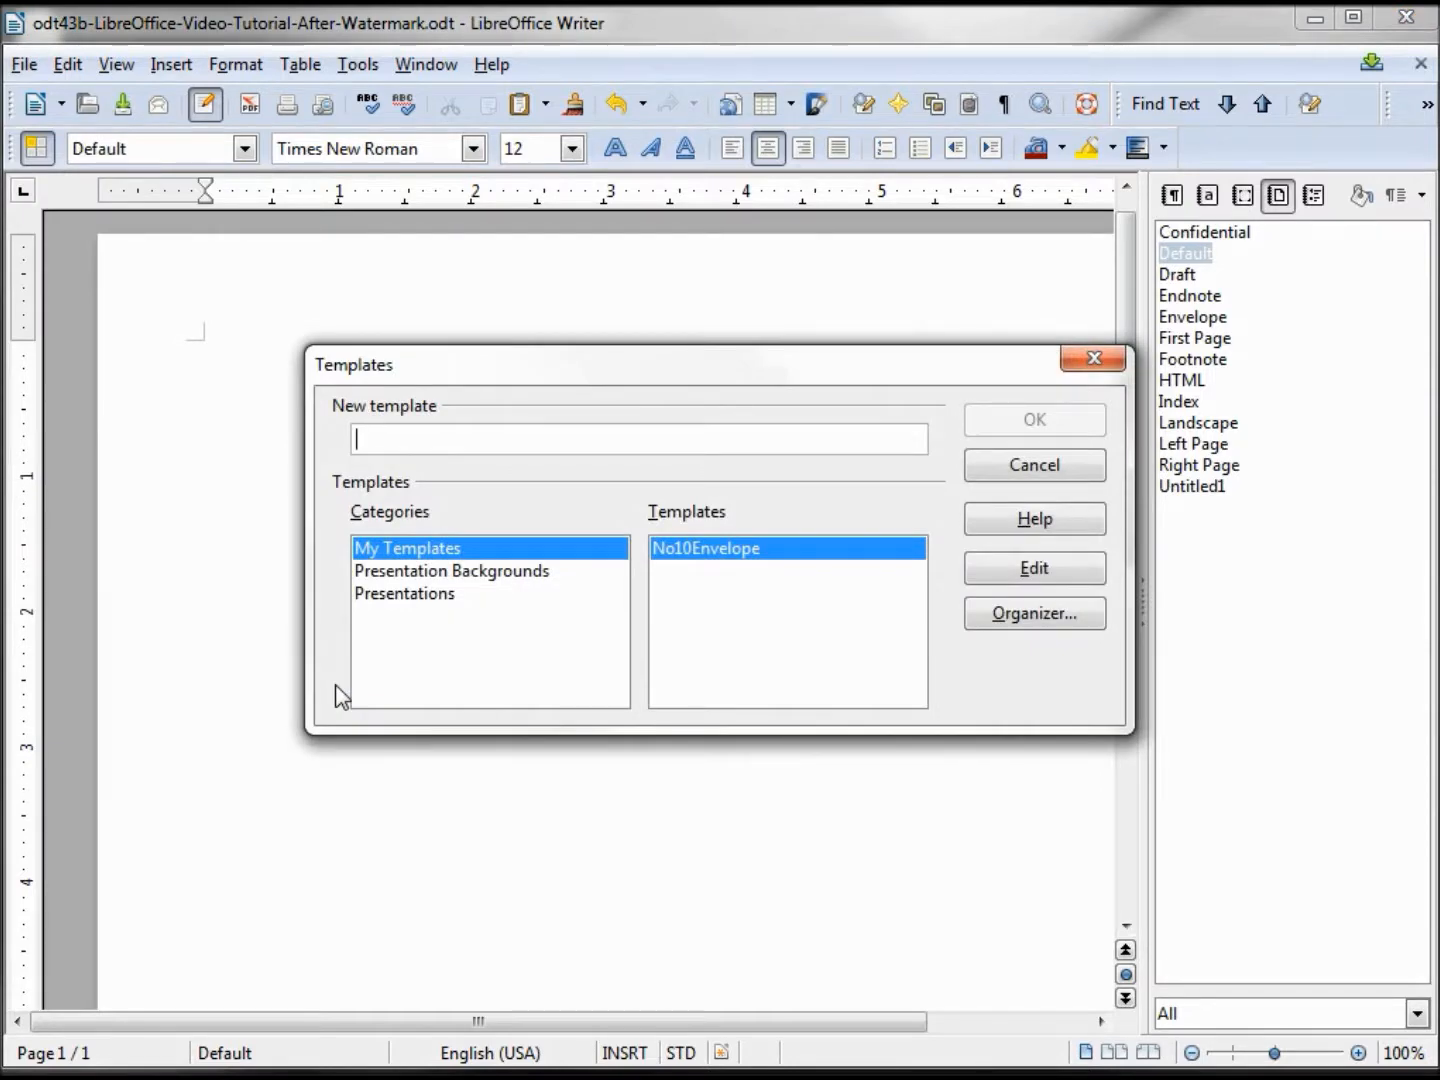
pyautogui.write('Confidential-Draft-Watermark')
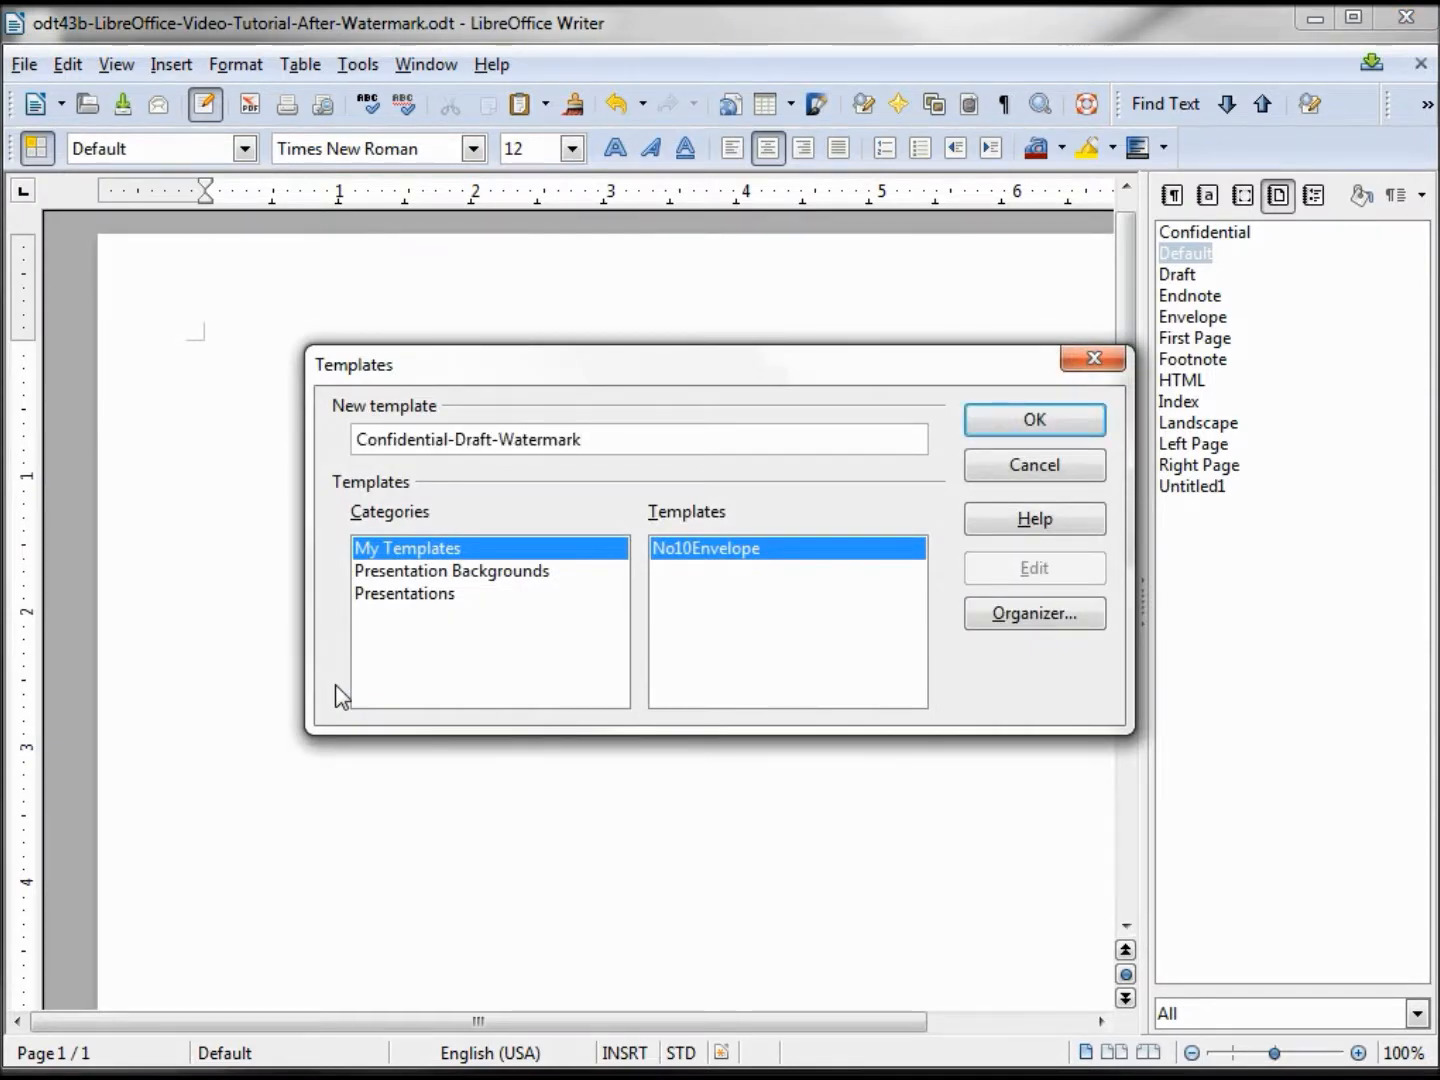
pyautogui.moveTo(1034, 420)
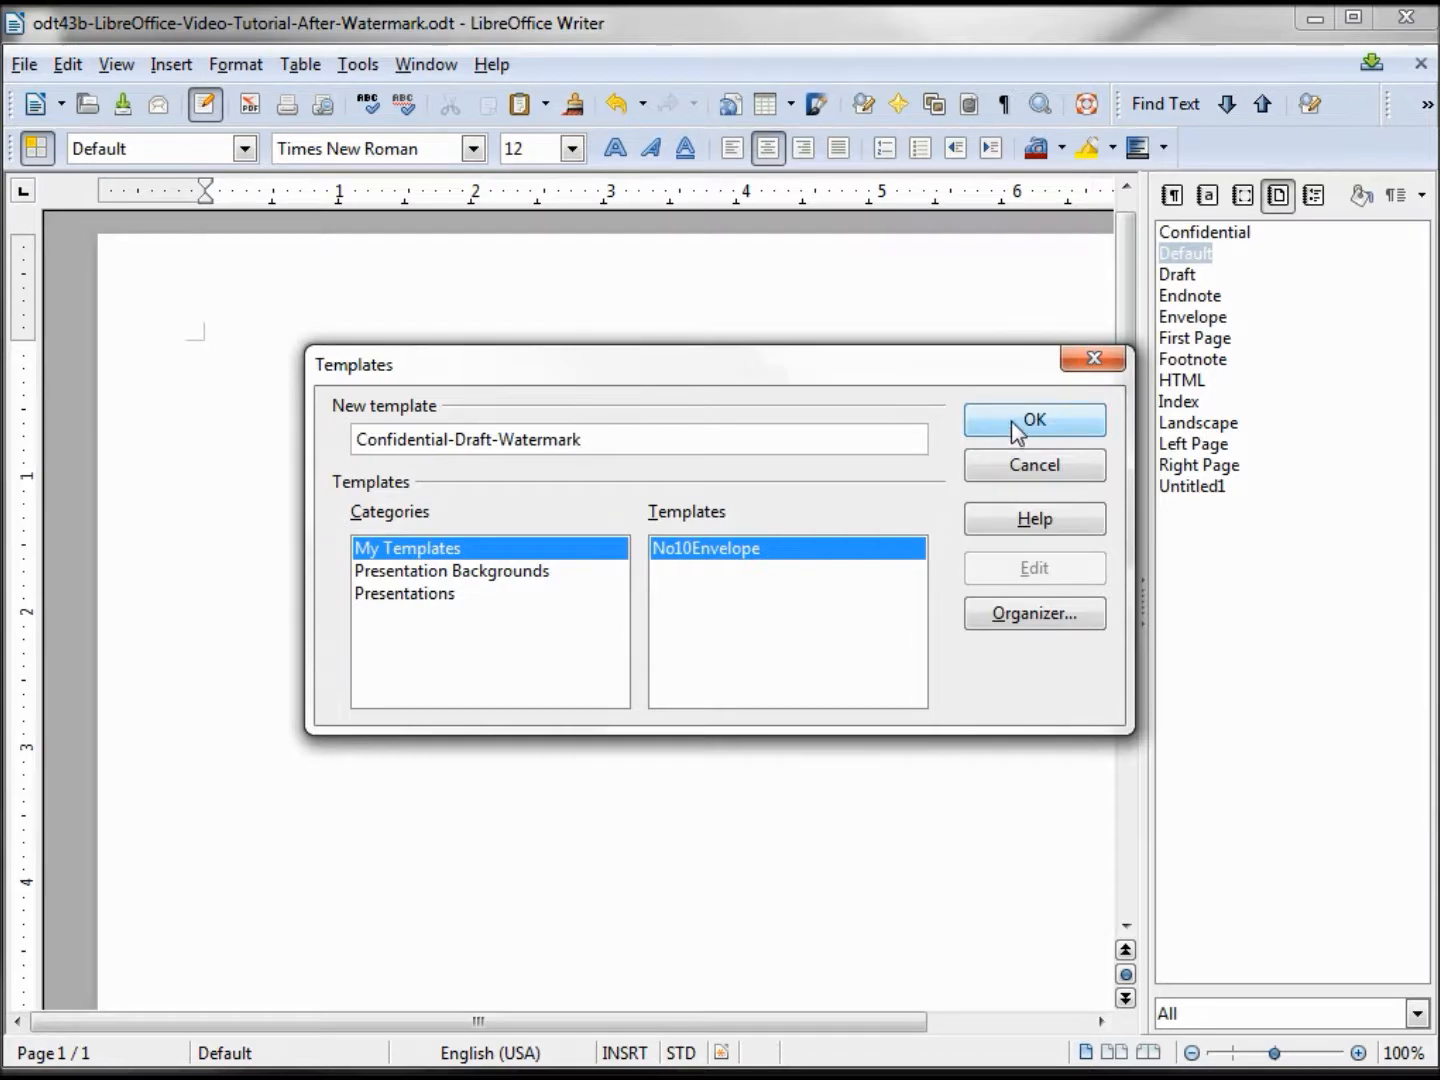
pyautogui.click(1034, 420)
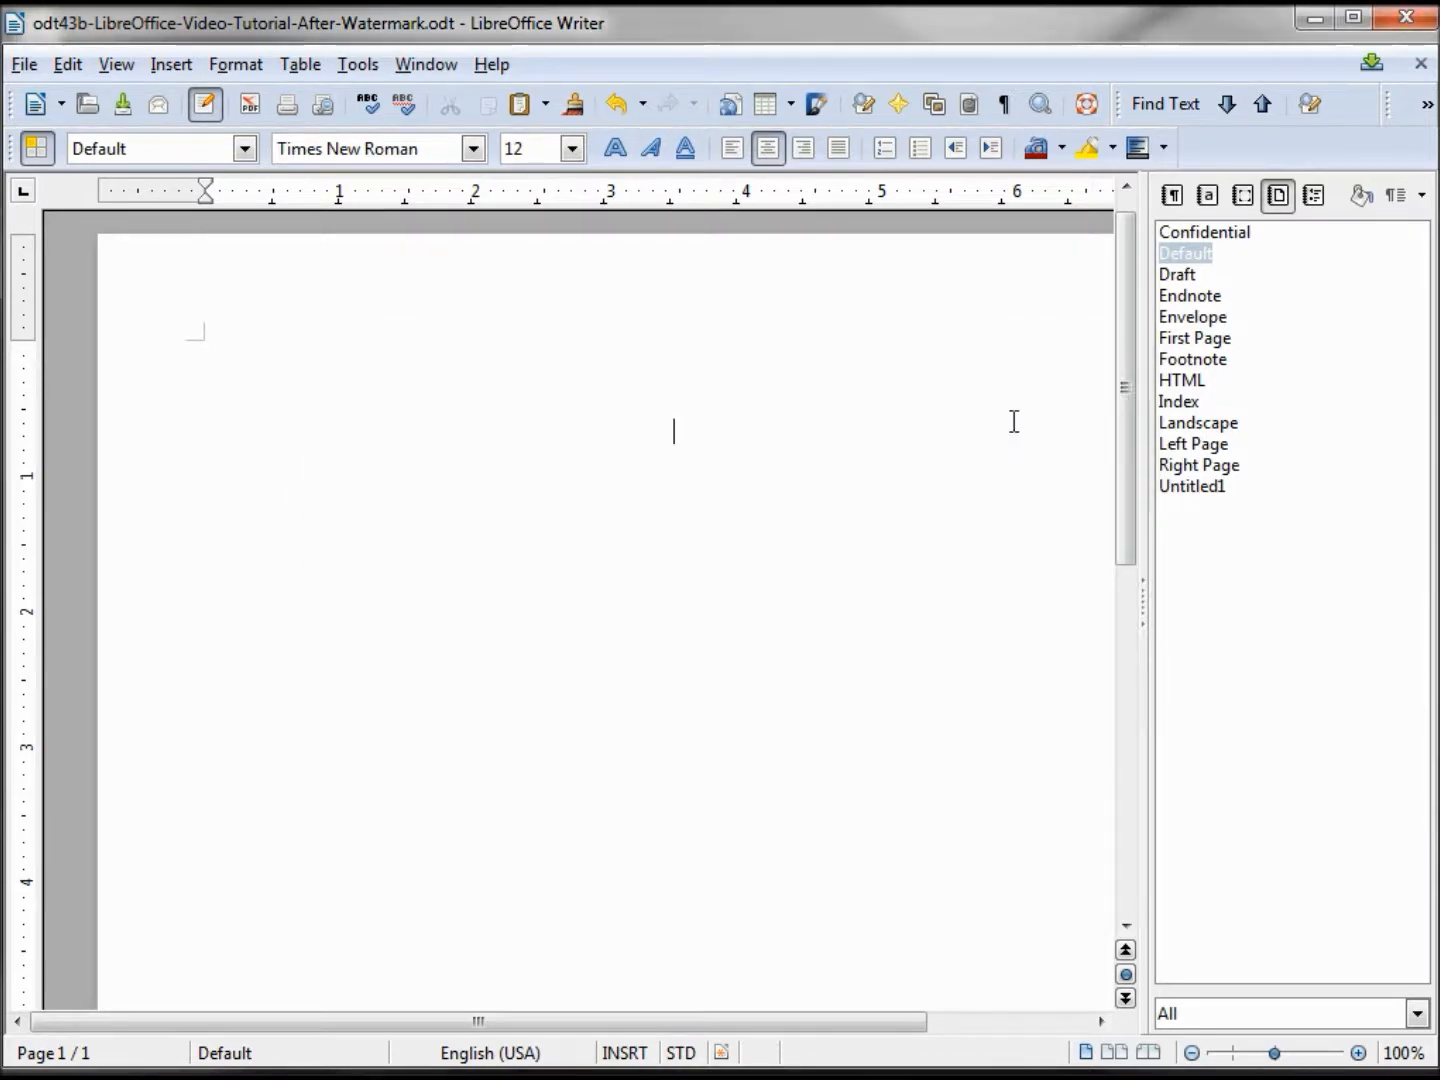